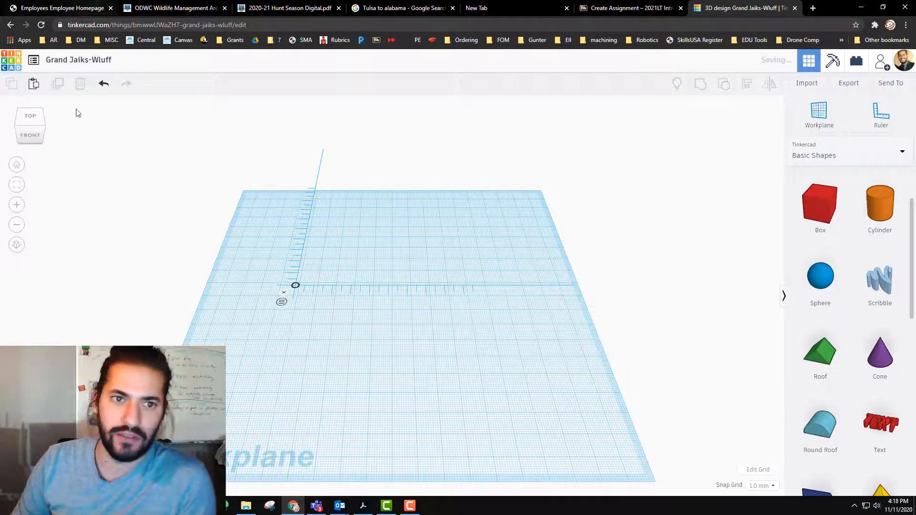
mouse_move(350, 123)
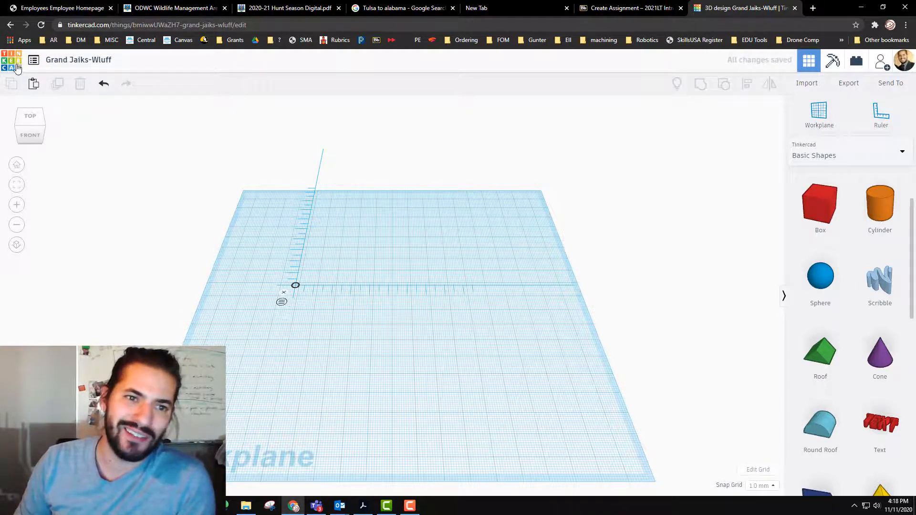
mouse_move(407, 159)
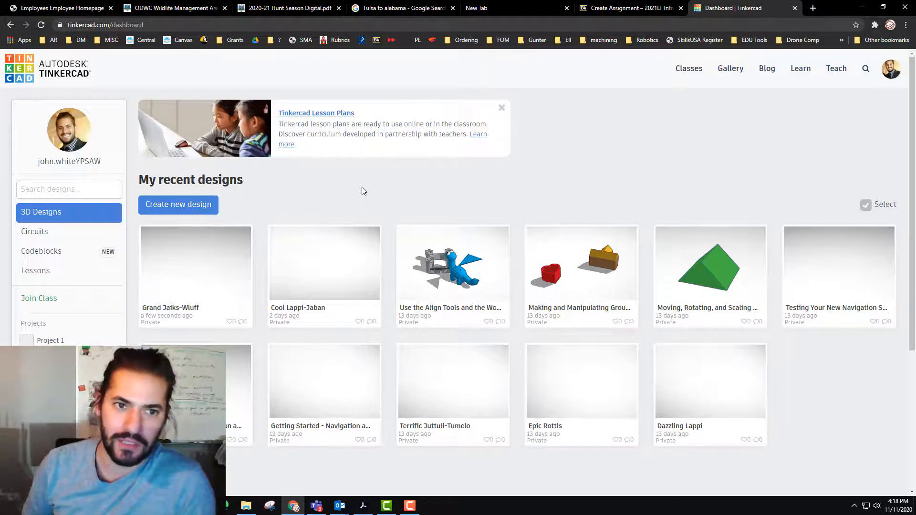
mouse_move(369, 246)
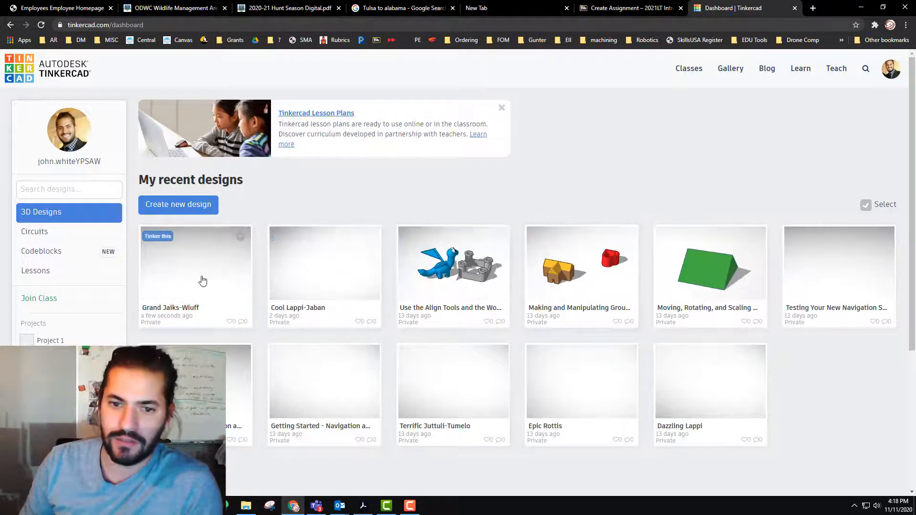
Browse the Starters tutorials on the Learn page, then return to the learning page
left_click(800, 69)
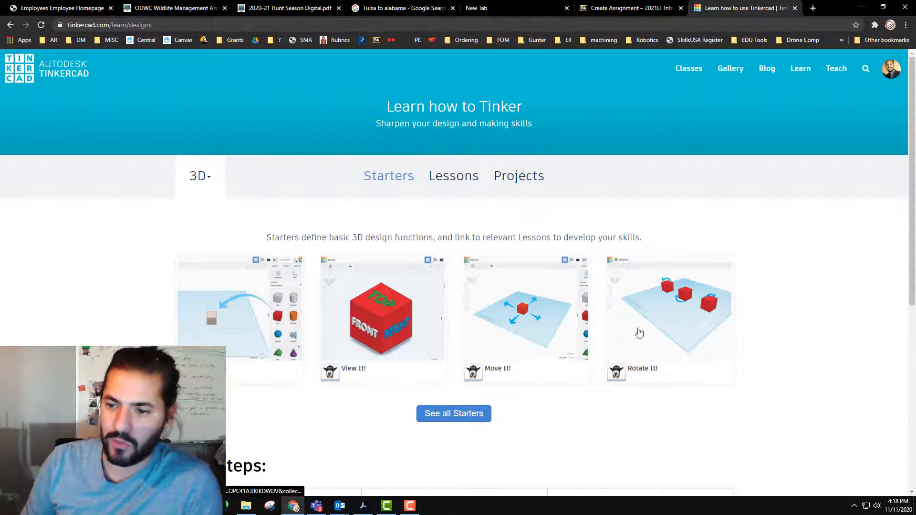
mouse_move(513, 401)
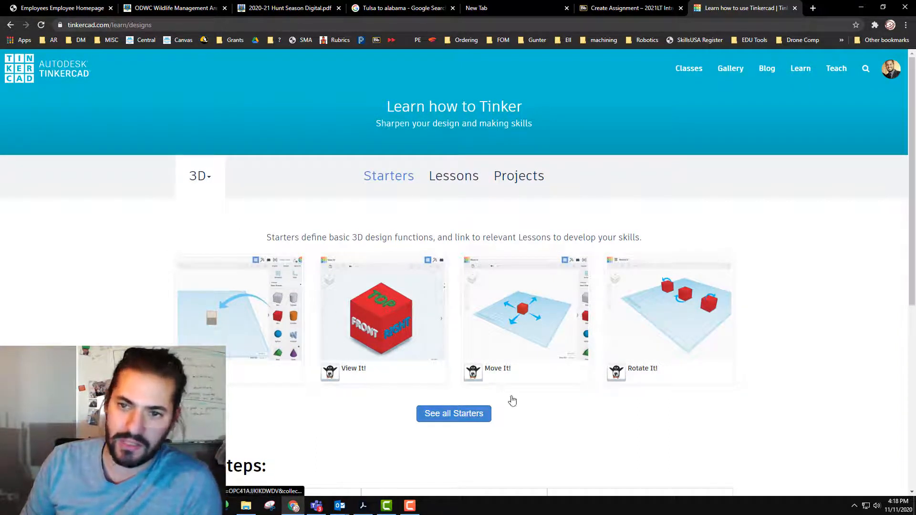
left_click(453, 413)
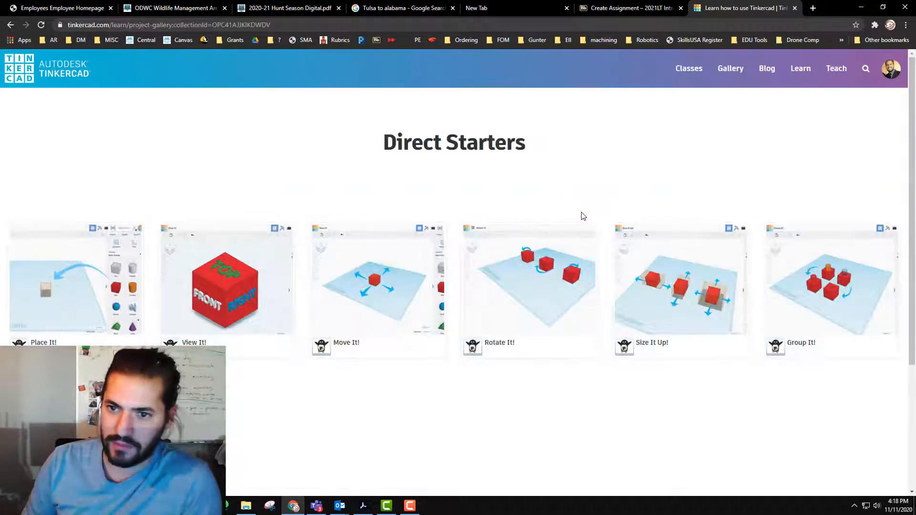
scroll("down", 3)
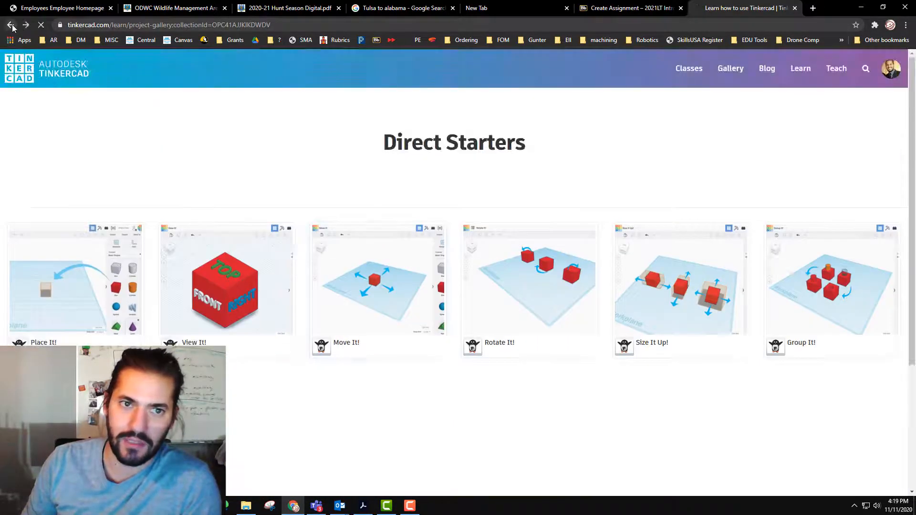
left_click(11, 25)
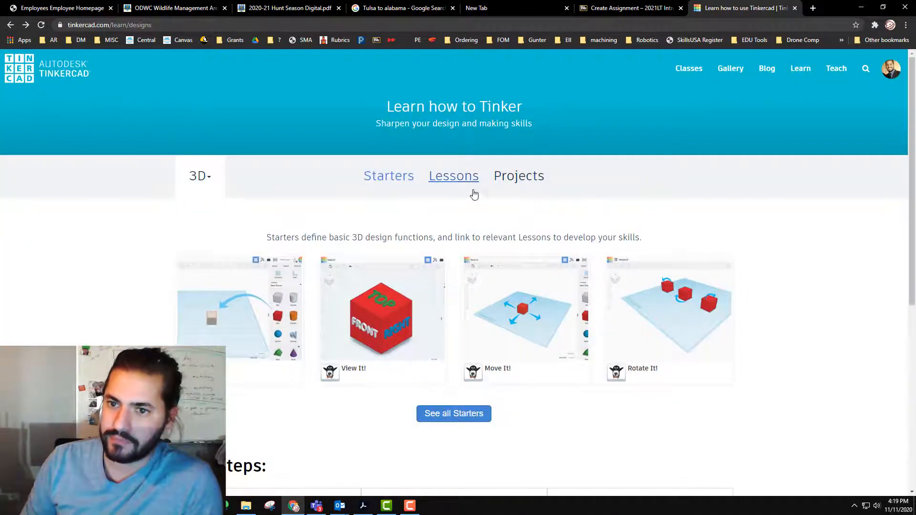
Show all Lessons and bring up the Luggage Tag lesson overview
left_click(454, 175)
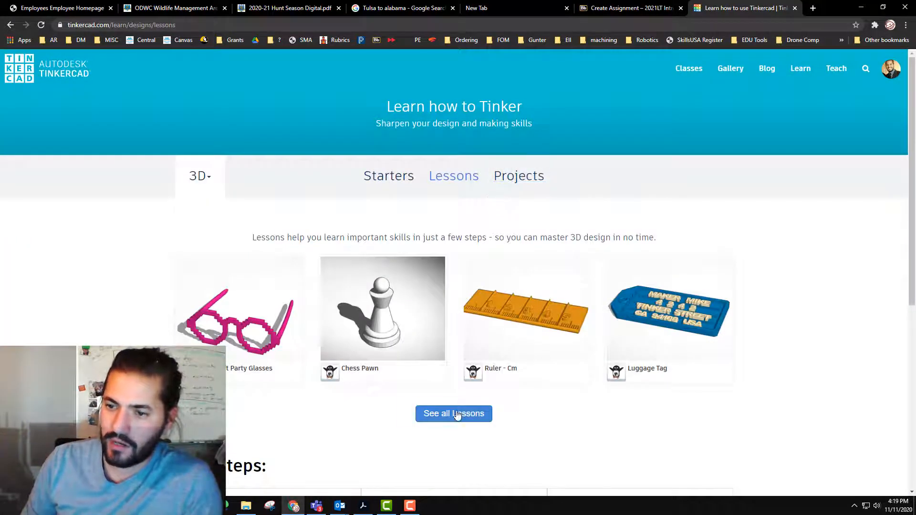
left_click(453, 413)
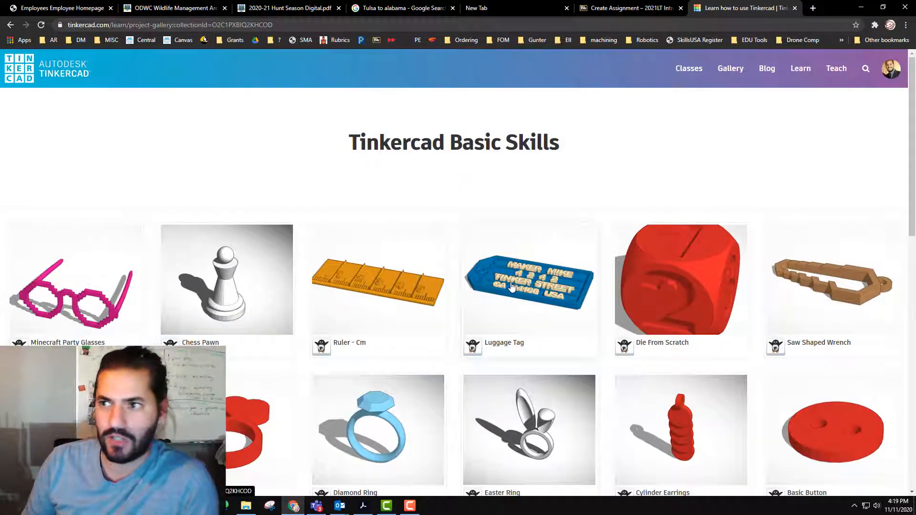
left_click(528, 279)
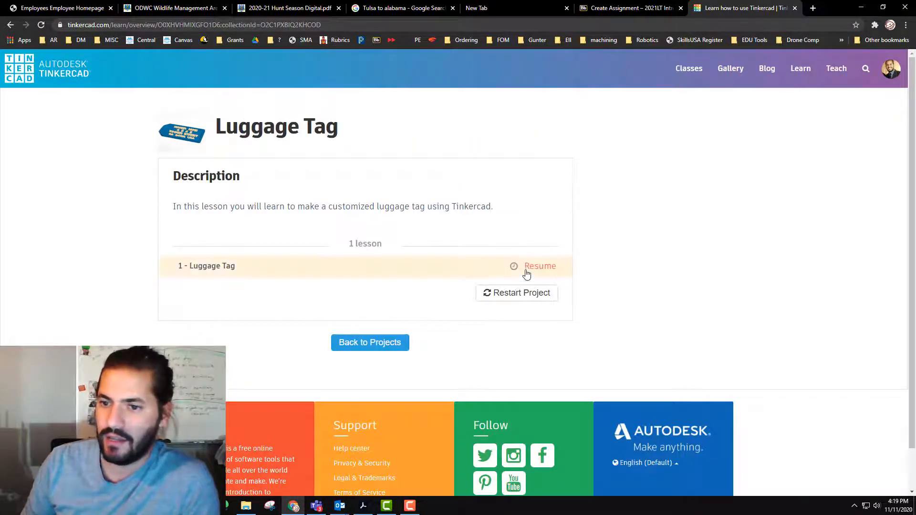
left_click(539, 266)
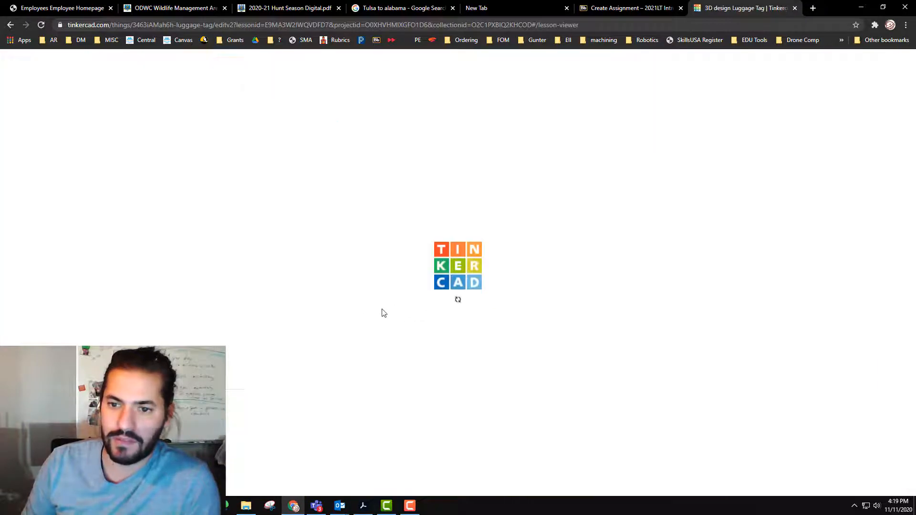
mouse_move(343, 314)
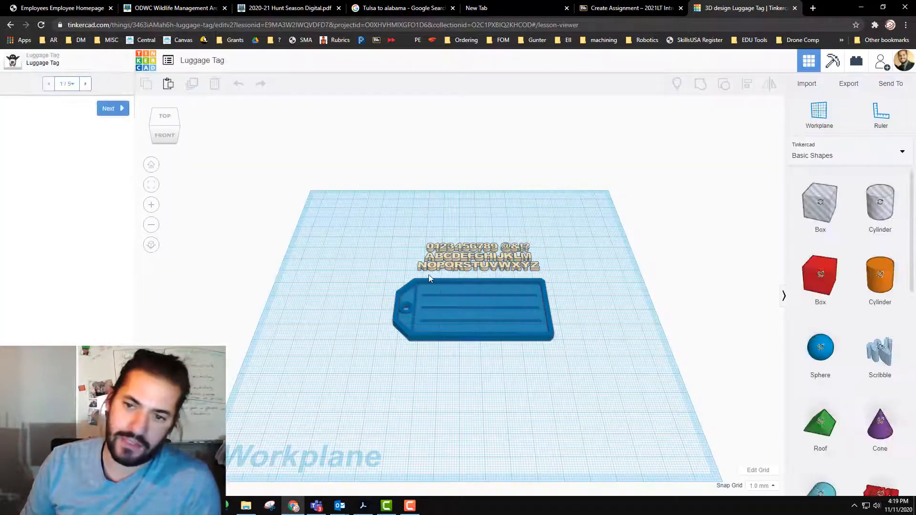
left_click(113, 108)
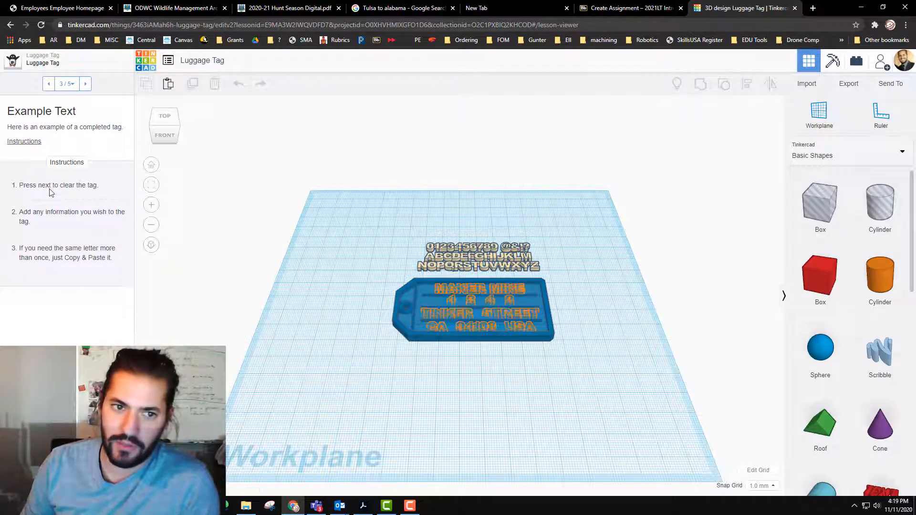
mouse_move(143, 254)
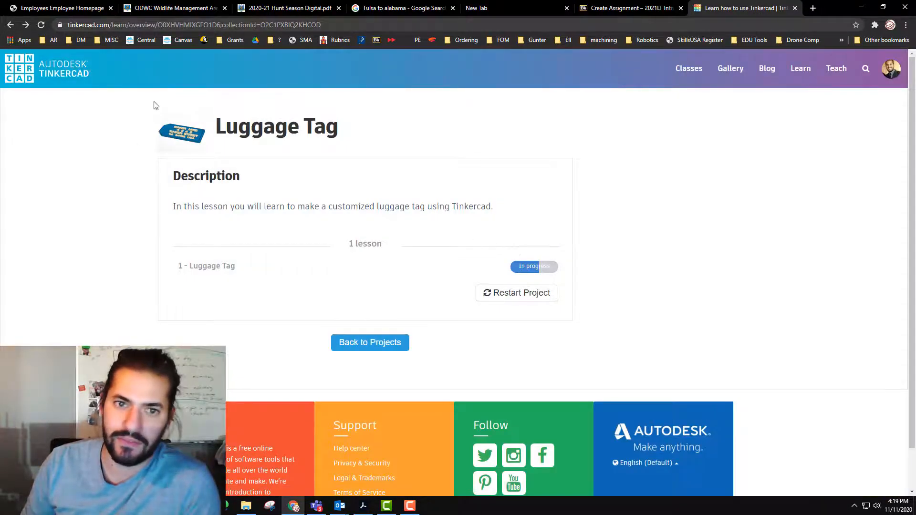
Return to the Basic Skills list and open the Key Ring, Letters! lesson in the editor
left_click(369, 342)
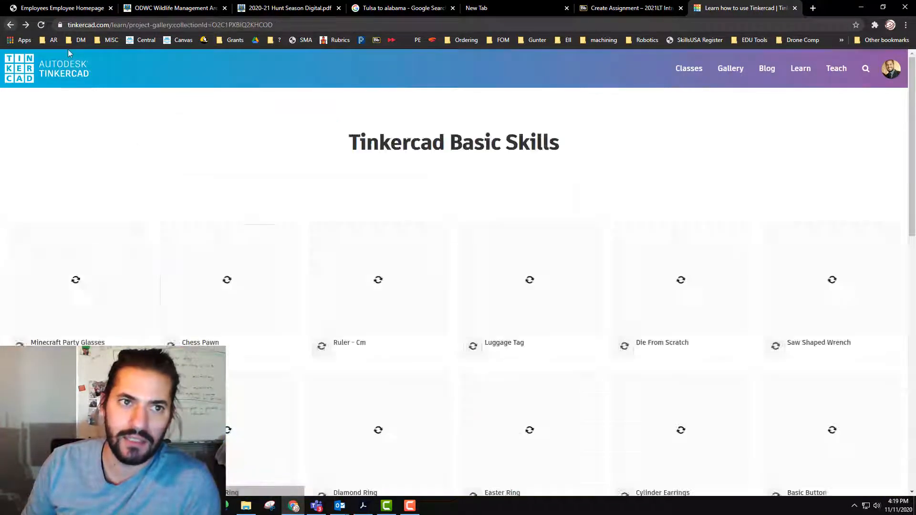
scroll("down", 3)
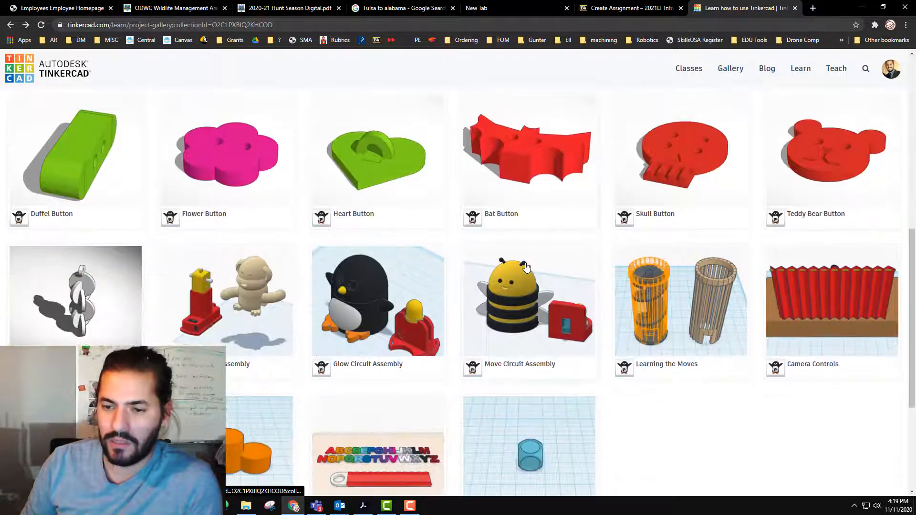
left_click(378, 446)
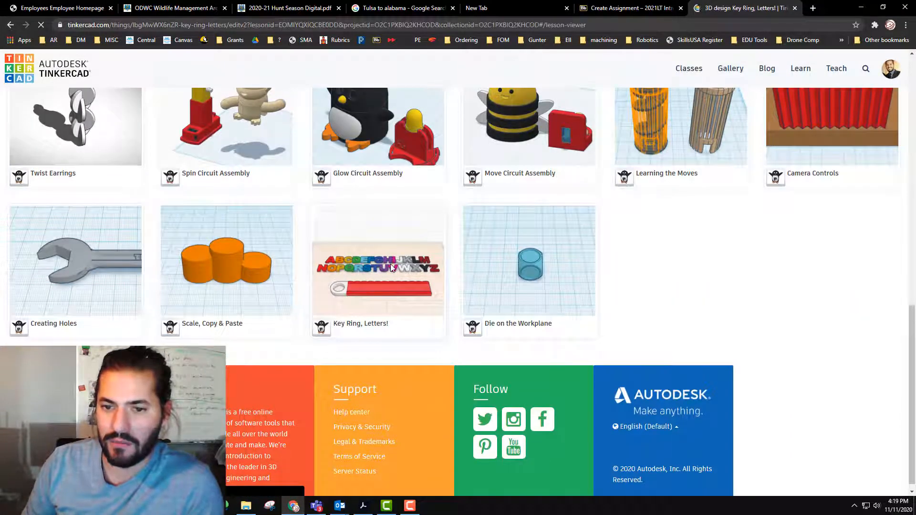
left_click(378, 261)
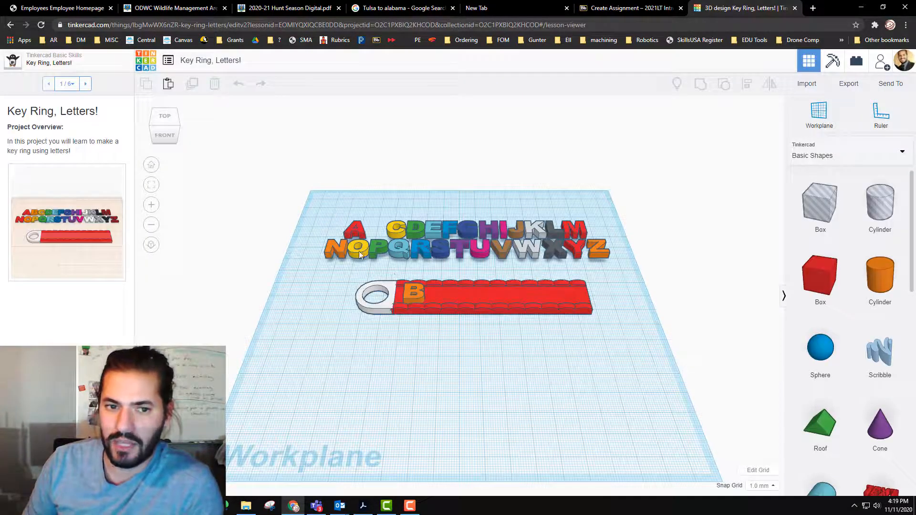
Move R and O onto the red bar and duplicate the O so it reads BROO
left_click(415, 292)
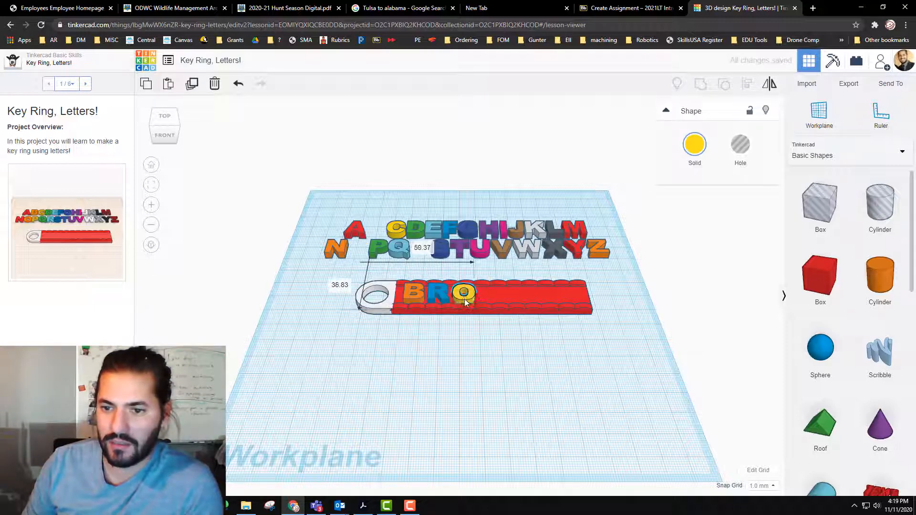
left_click(463, 292)
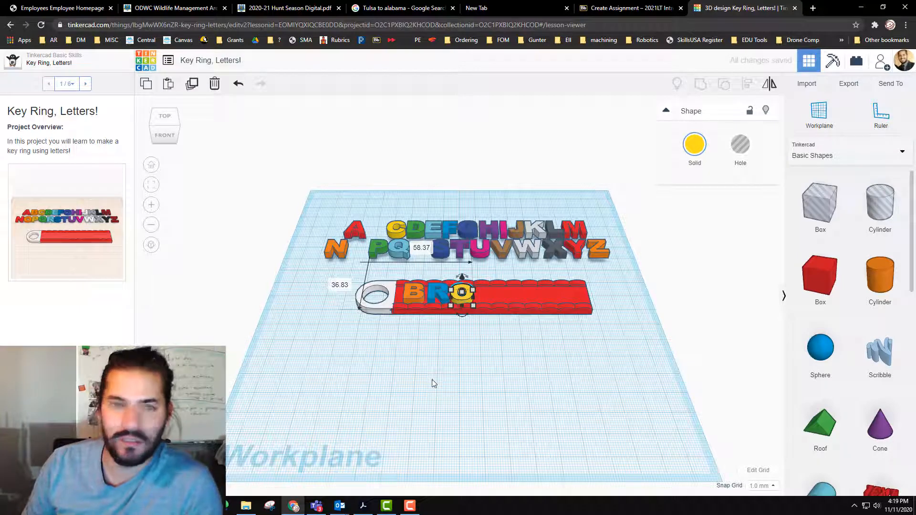
mouse_move(263, 171)
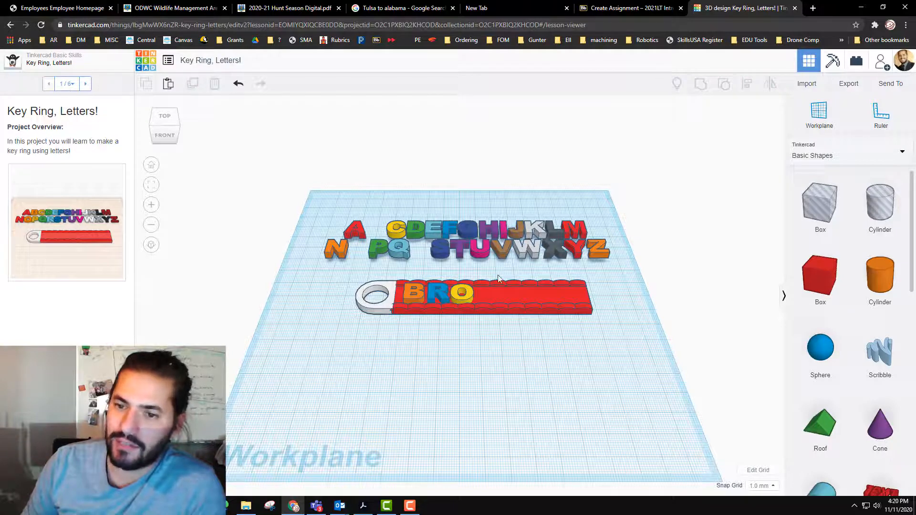
left_click(460, 292)
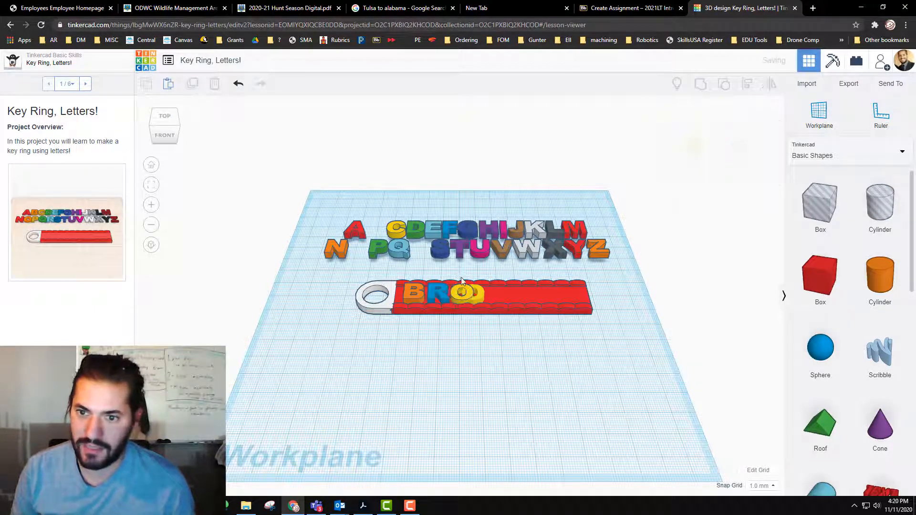
left_click(465, 292)
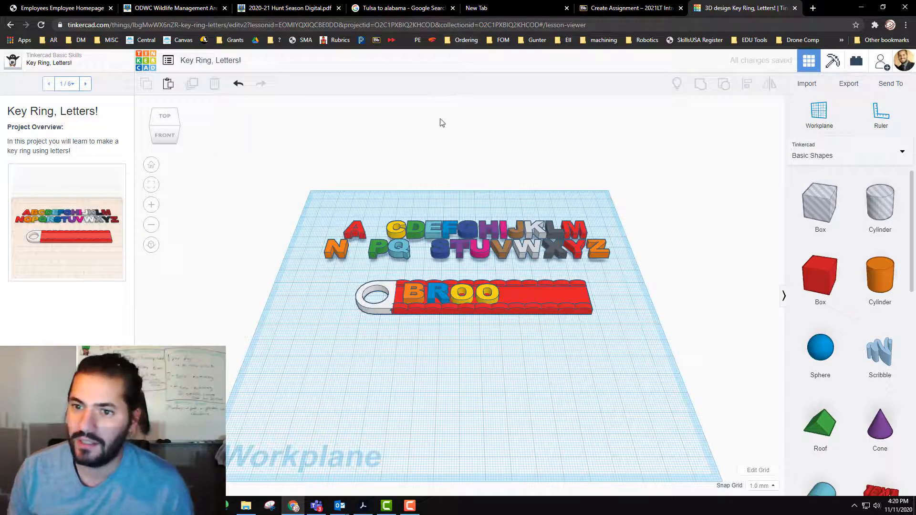
mouse_move(522, 131)
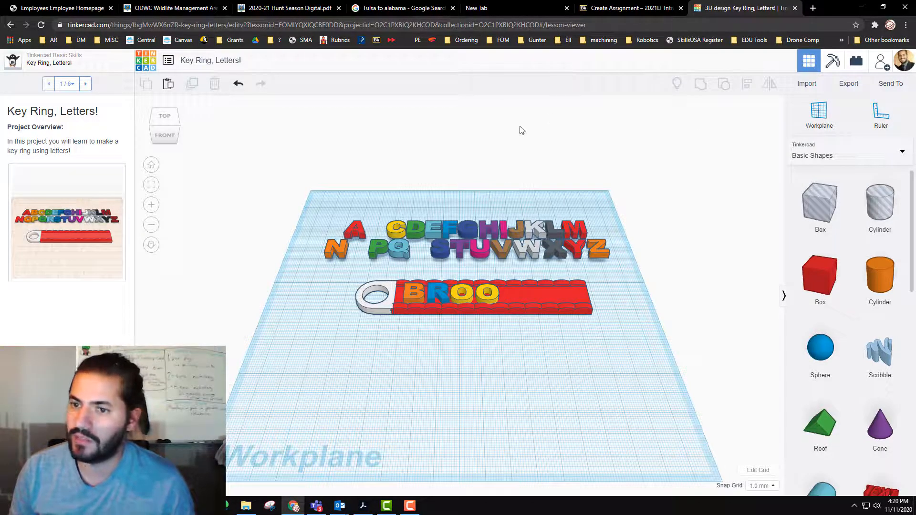
mouse_move(200, 79)
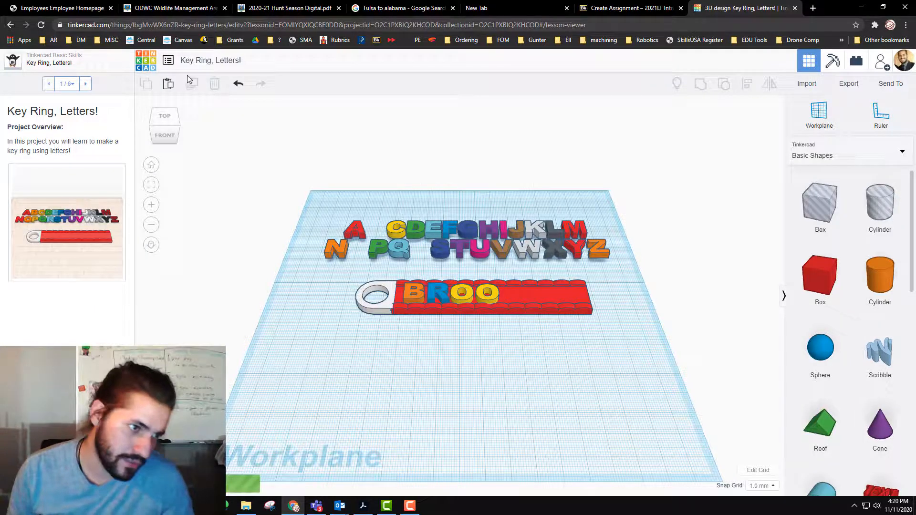
Return to the dashboard and open the full Tinkercad Projects gallery from the Learn page
left_click(145, 60)
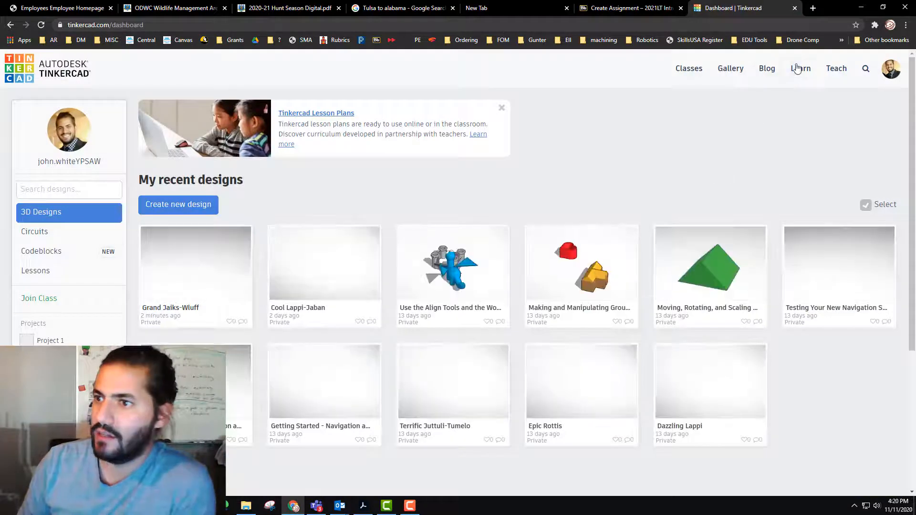
left_click(799, 69)
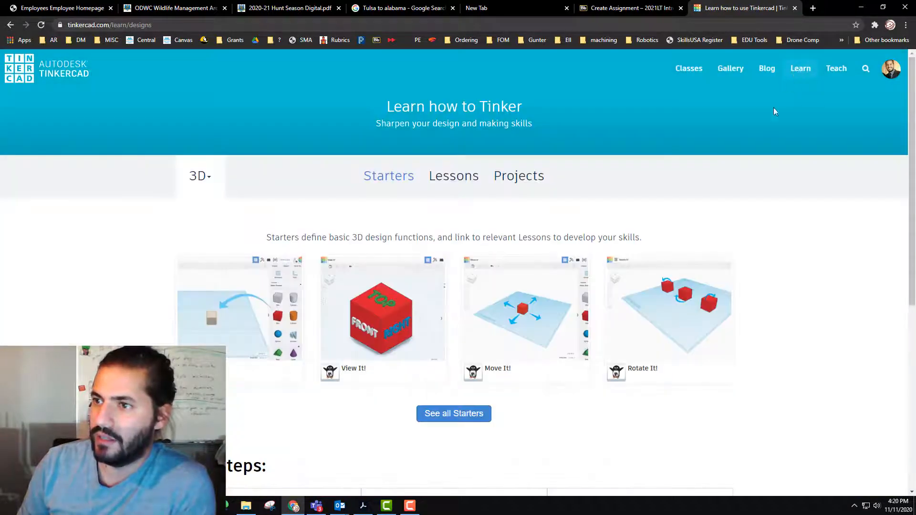
left_click(518, 175)
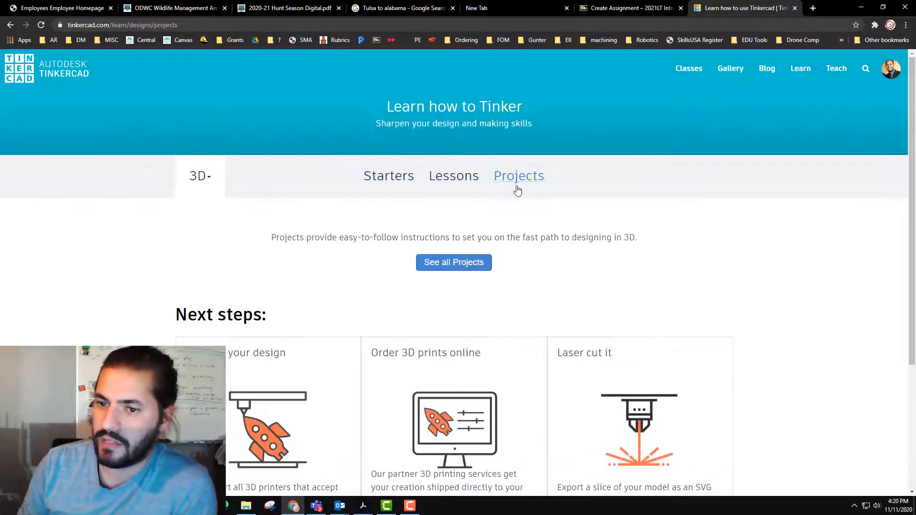
left_click(453, 263)
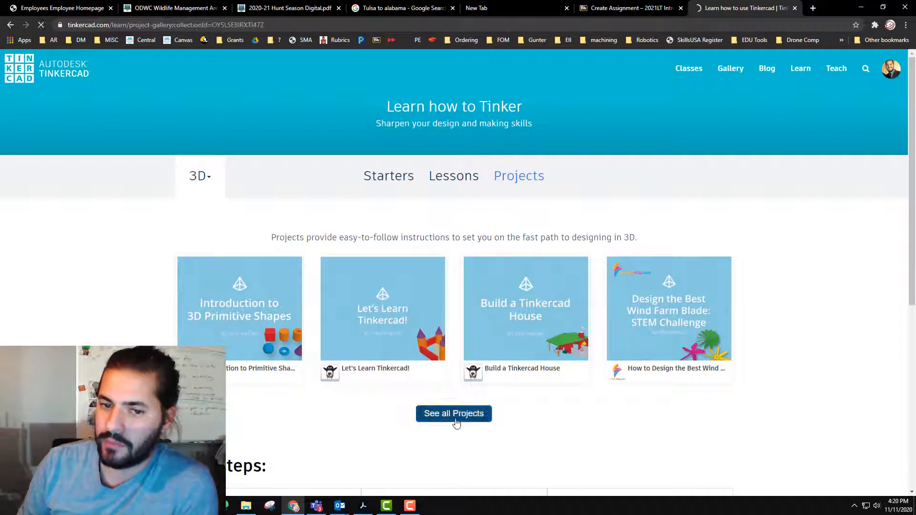
left_click(453, 413)
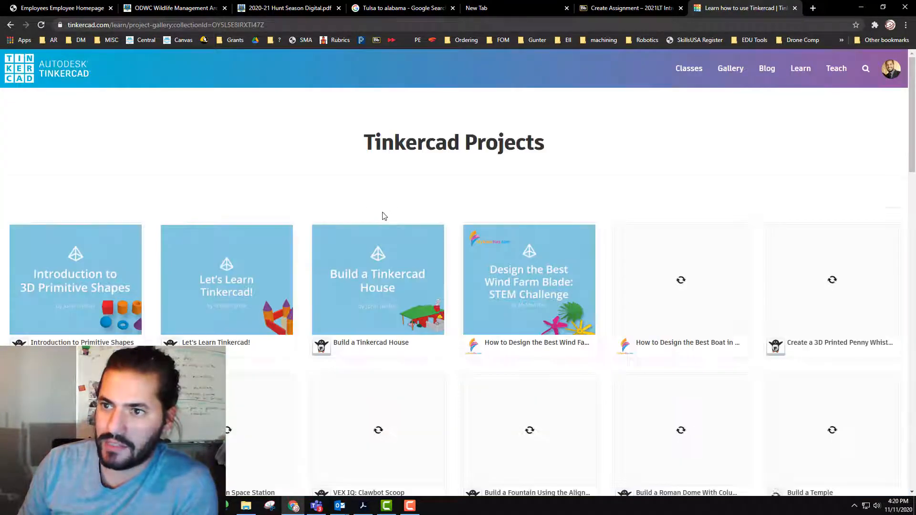
Scroll through the project gallery, briefly checking the class assignment tab
scroll("down", 3)
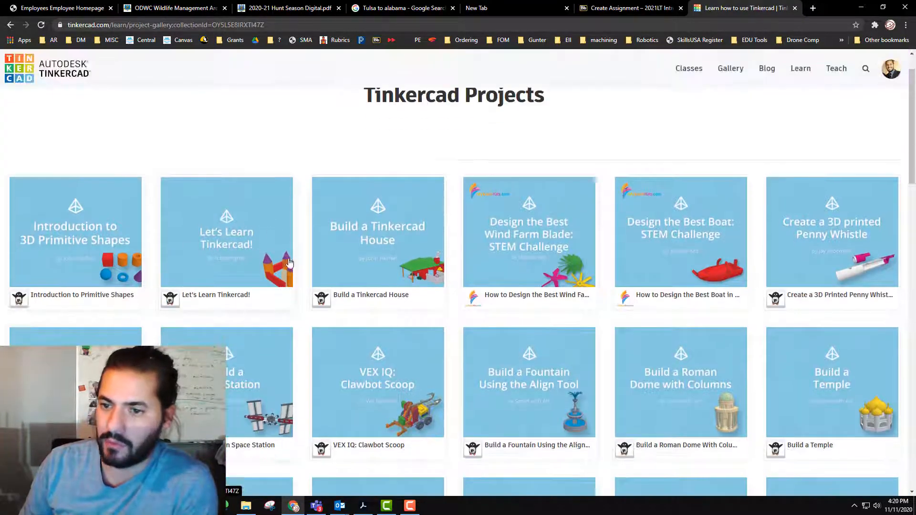
scroll("down", 3)
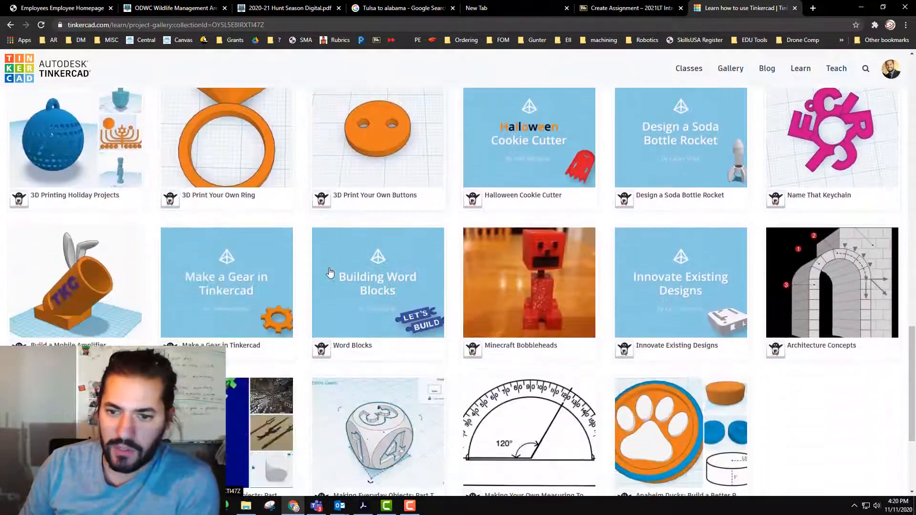
scroll("up", 3)
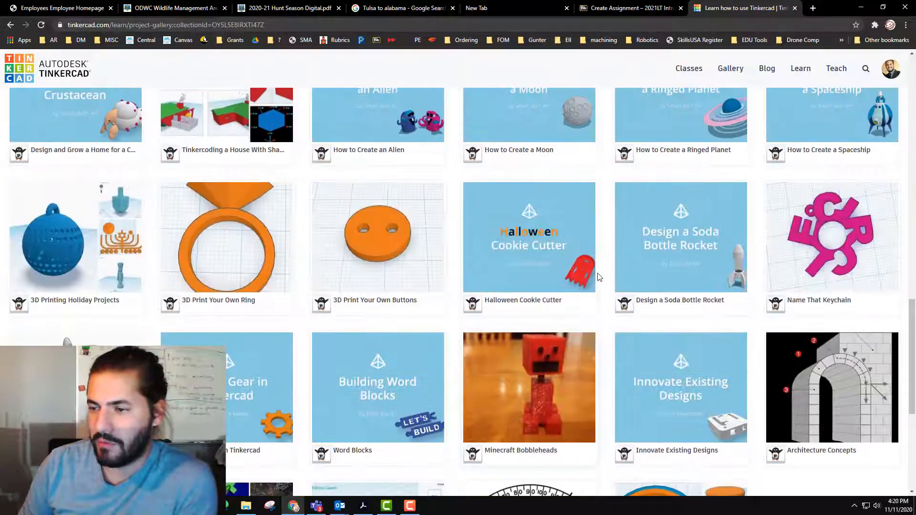
scroll("down", 3)
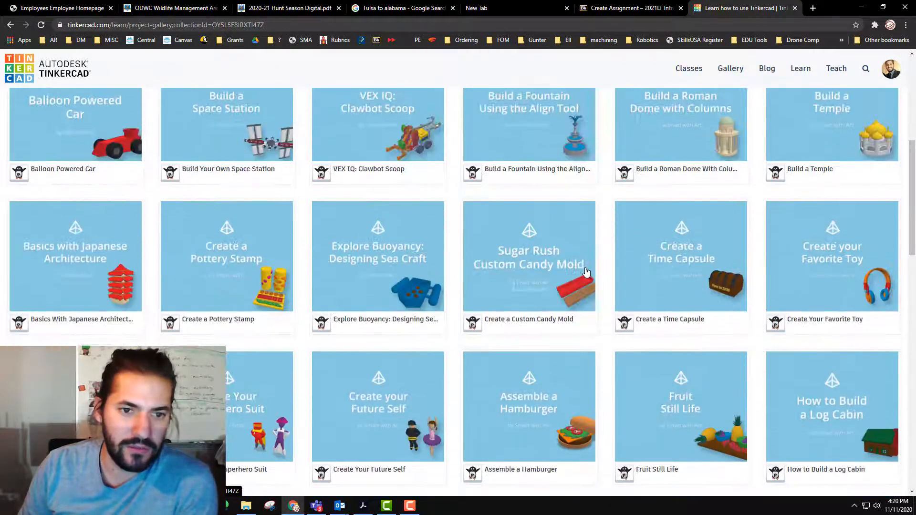
scroll("up", 3)
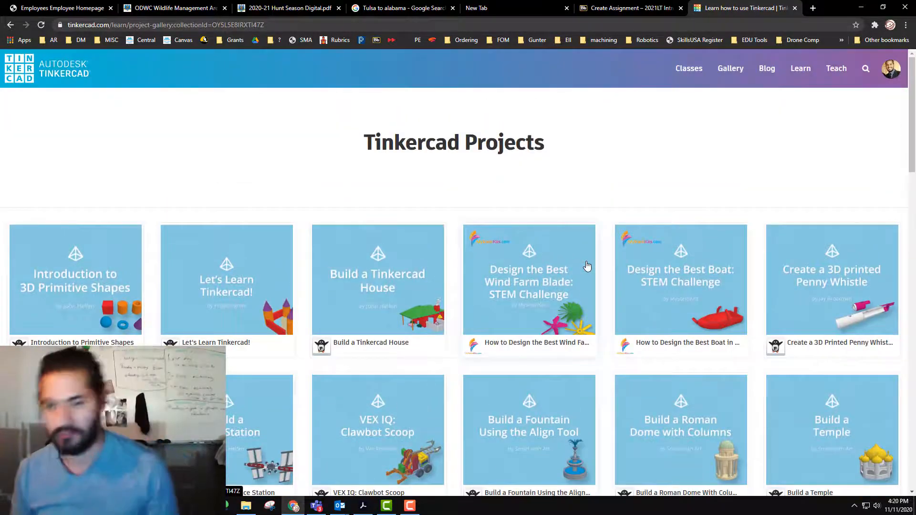
mouse_move(529, 245)
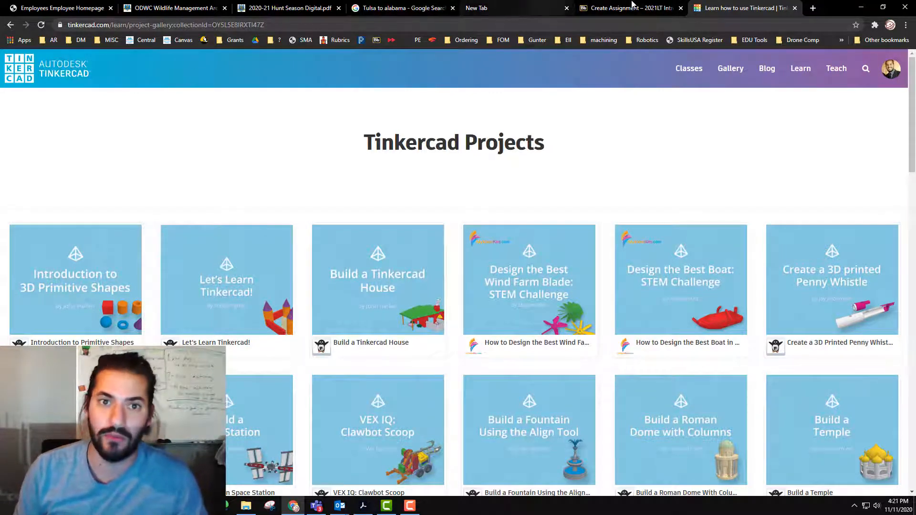
left_click(628, 8)
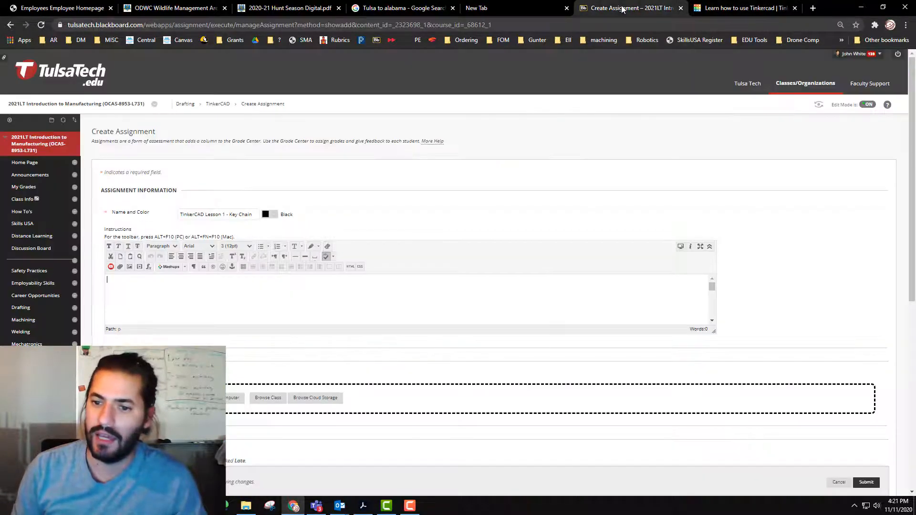
left_click(742, 8)
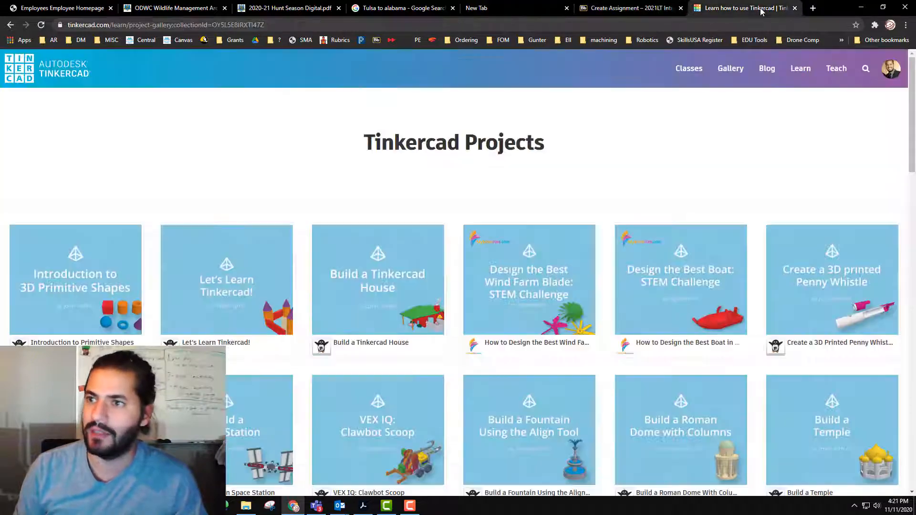
scroll("down", 3)
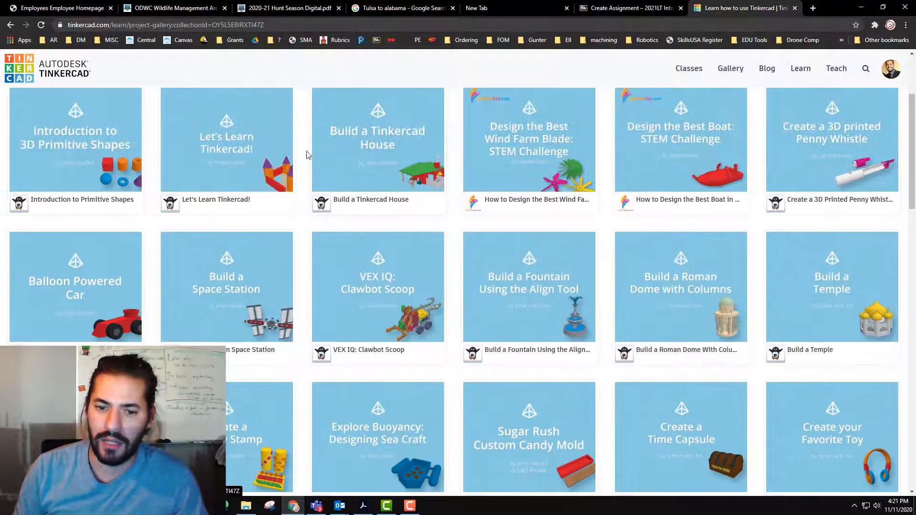
scroll("up", 3)
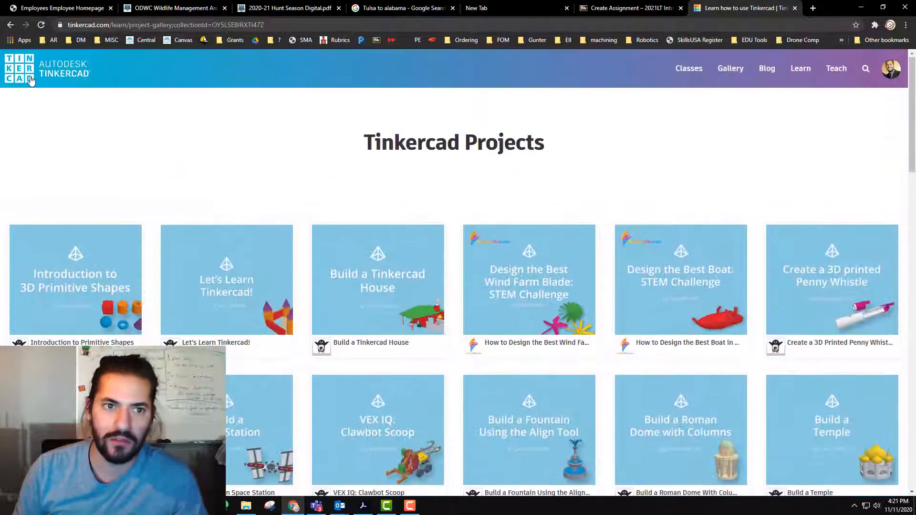
Create a new blank 3D design from the dashboard and scroll the Basic Shapes panel
left_click(23, 69)
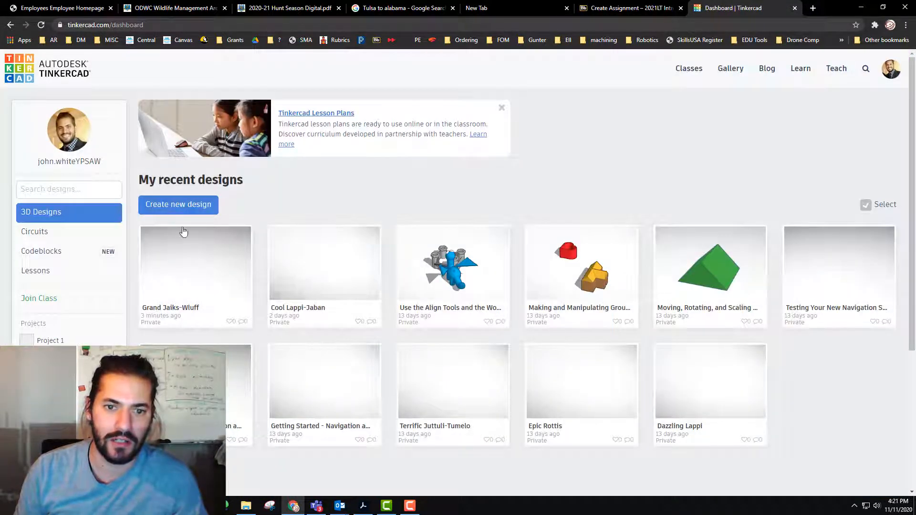
left_click(179, 204)
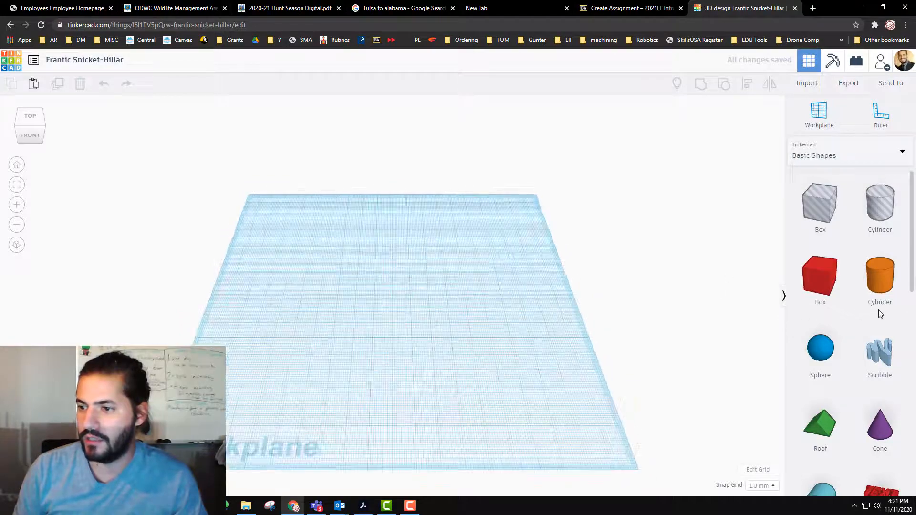
scroll("down", 3)
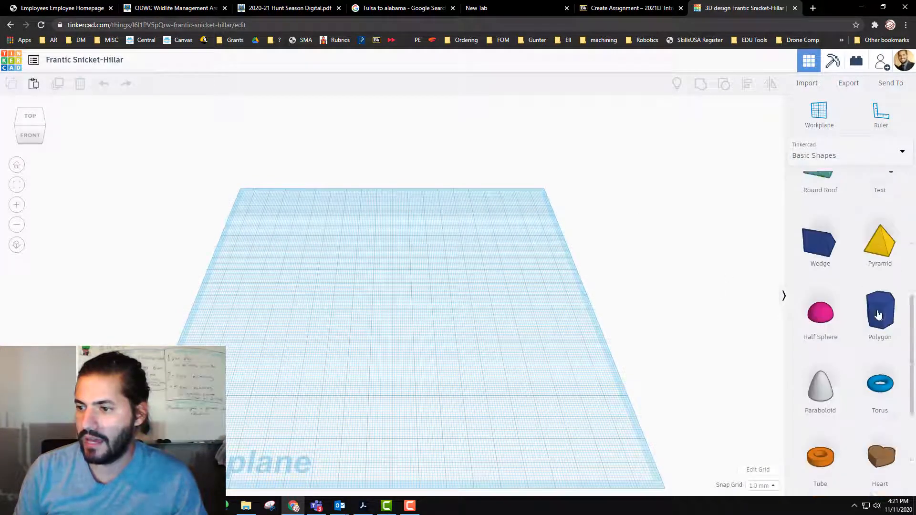
scroll("down", 3)
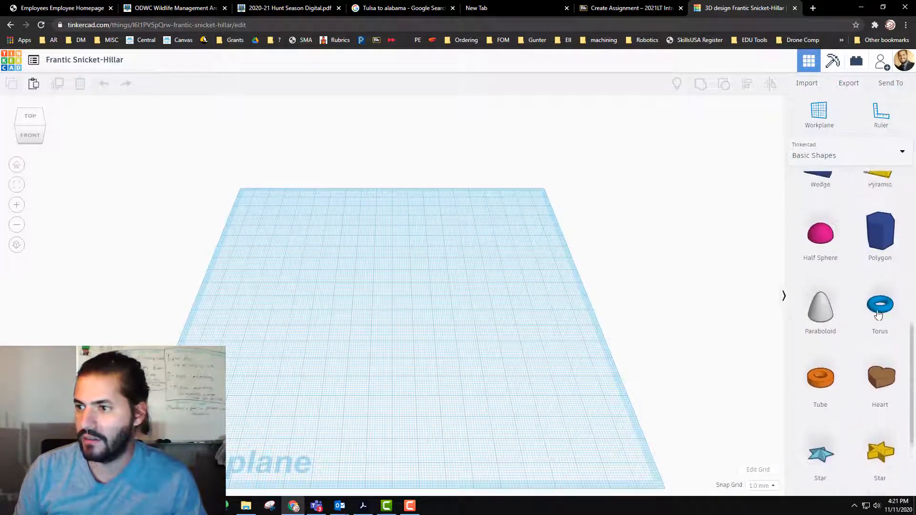
scroll("up", 3)
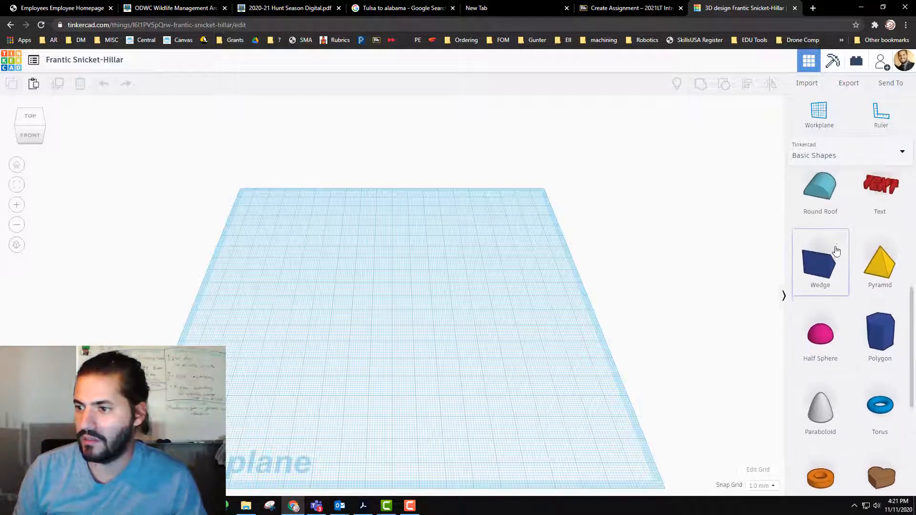
scroll("down", 3)
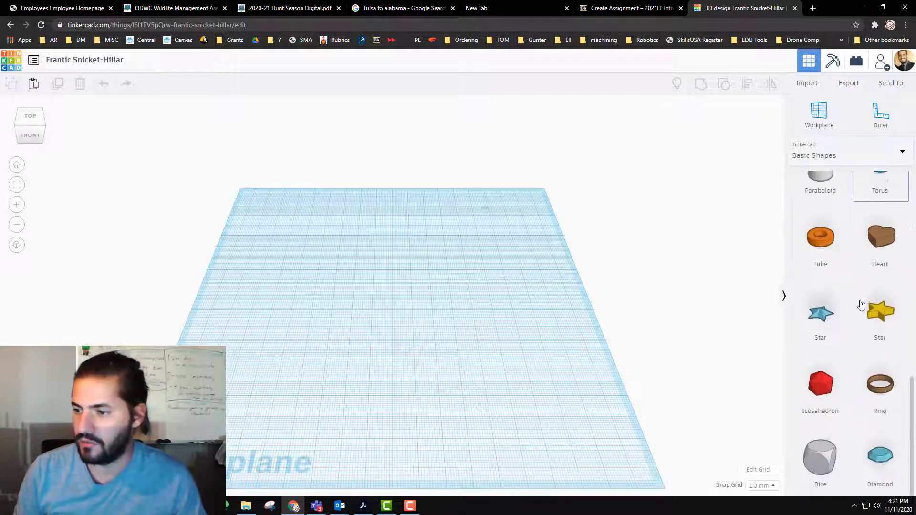
scroll("up", 3)
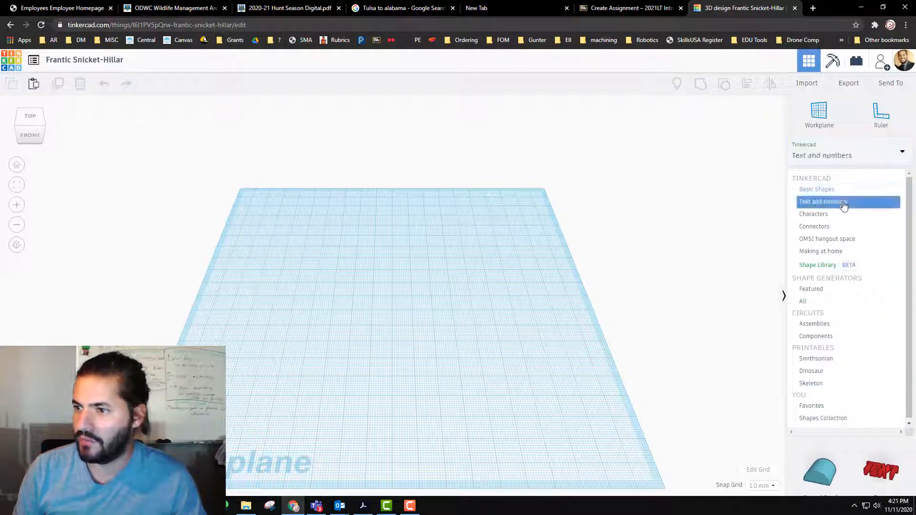
Browse the Text and numbers, Characters and Connectors shape categories
left_click(824, 202)
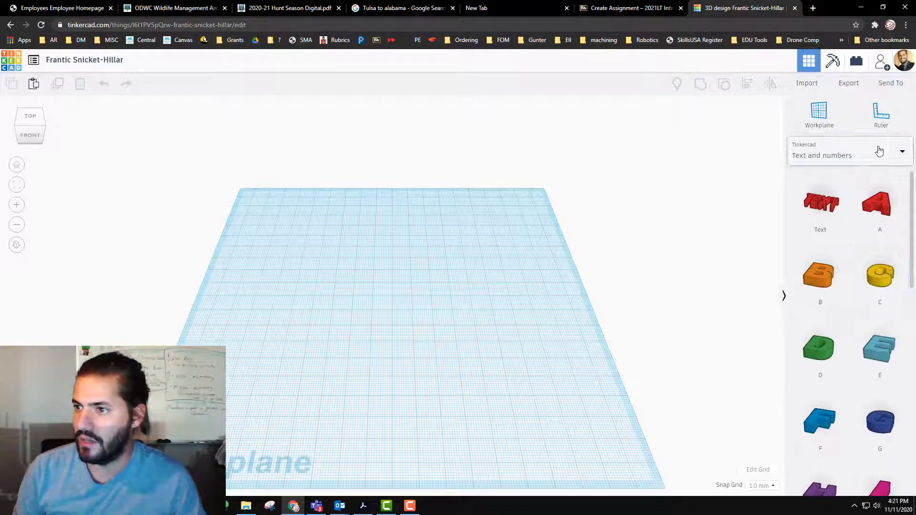
left_click(902, 150)
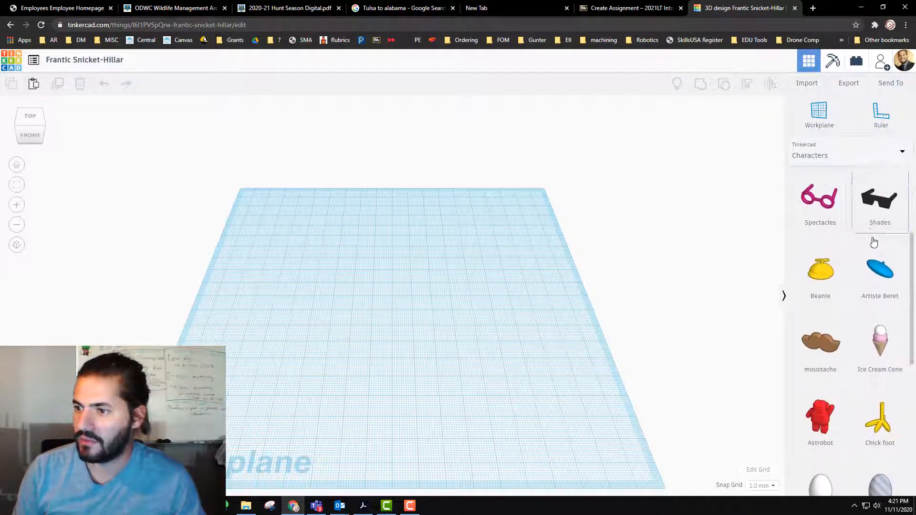
scroll("down", 3)
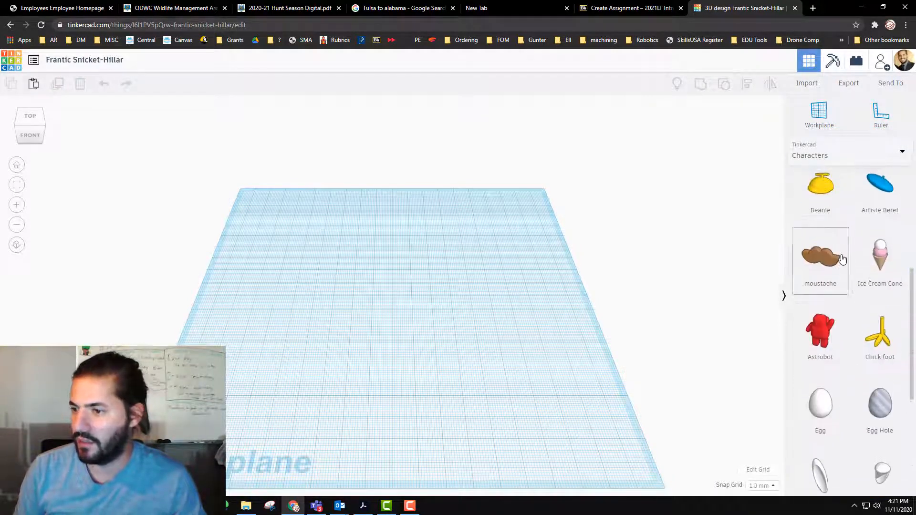
scroll("down", 3)
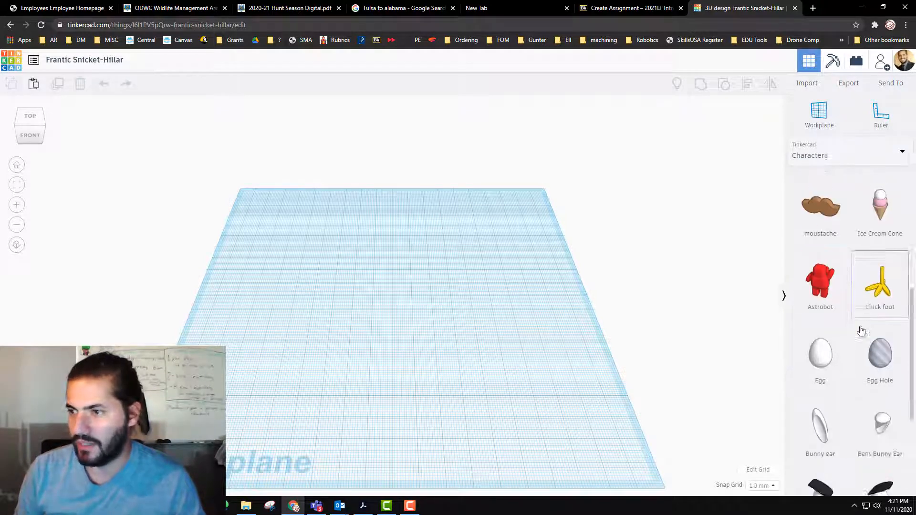
scroll("down", 3)
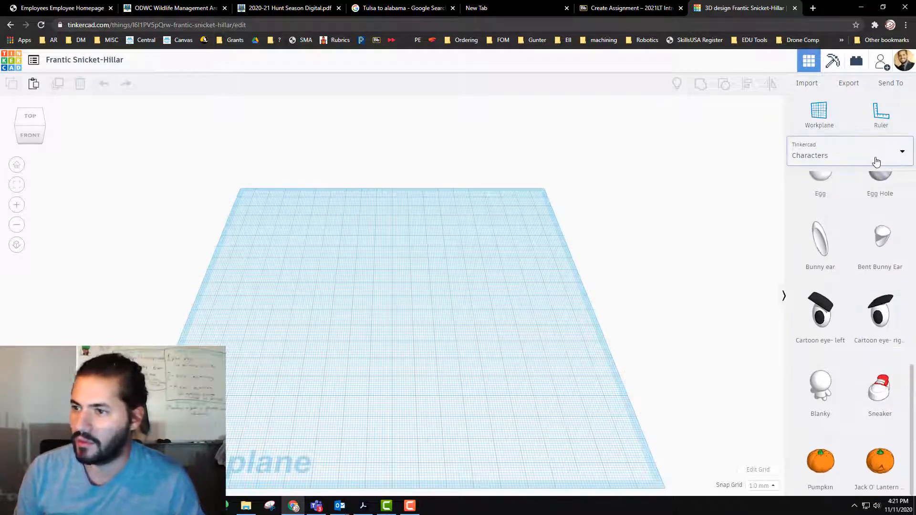
left_click(902, 152)
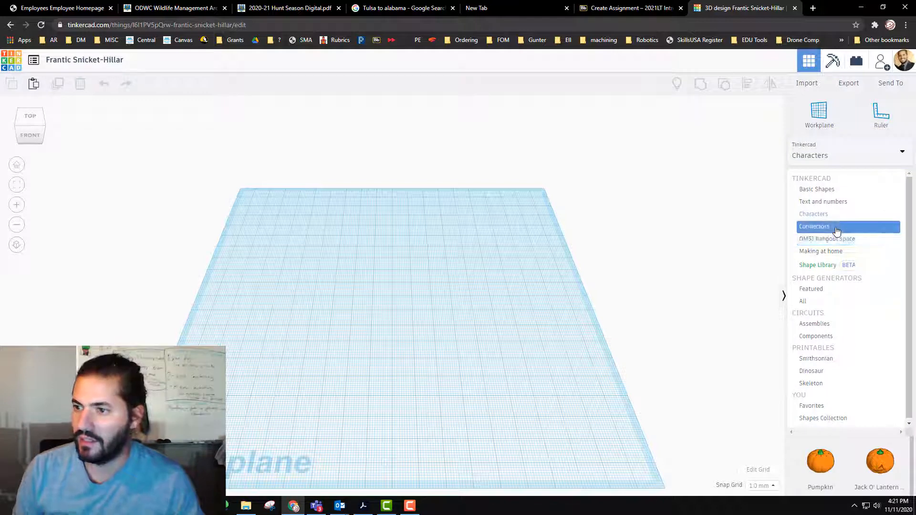
left_click(814, 227)
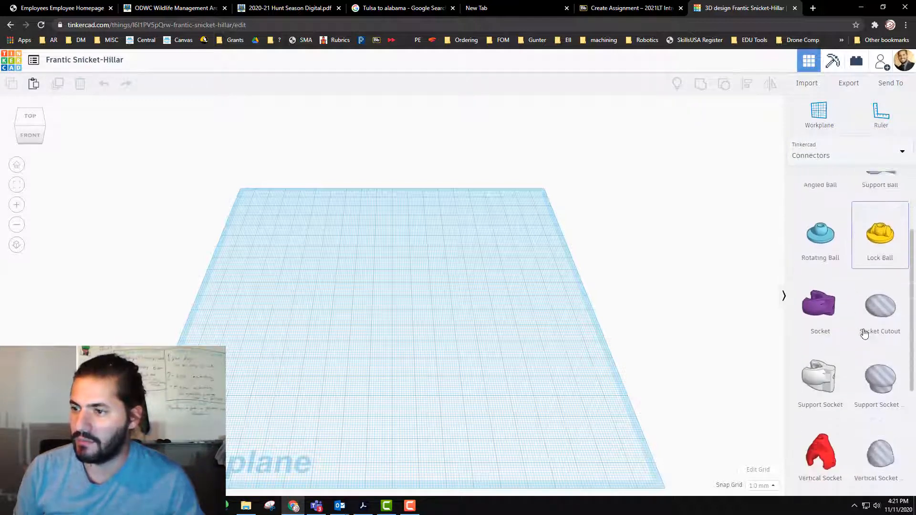
scroll("down", 3)
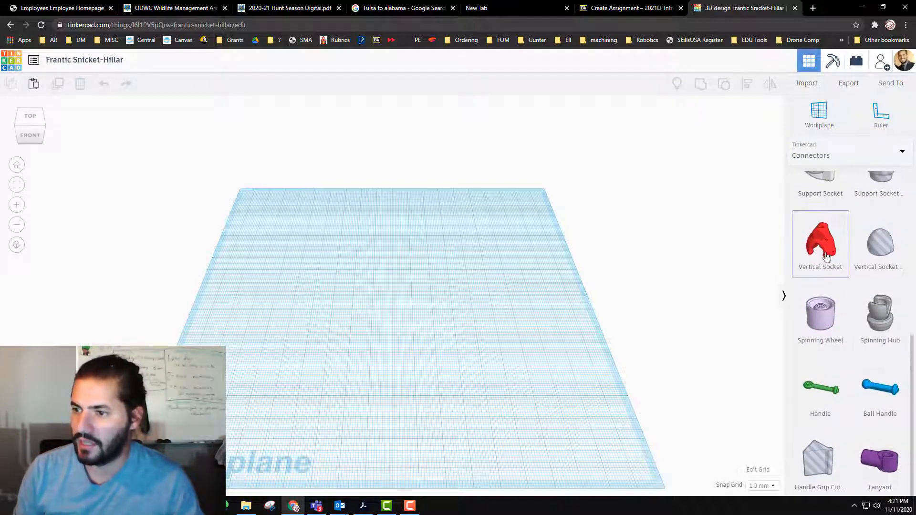
scroll("up", 3)
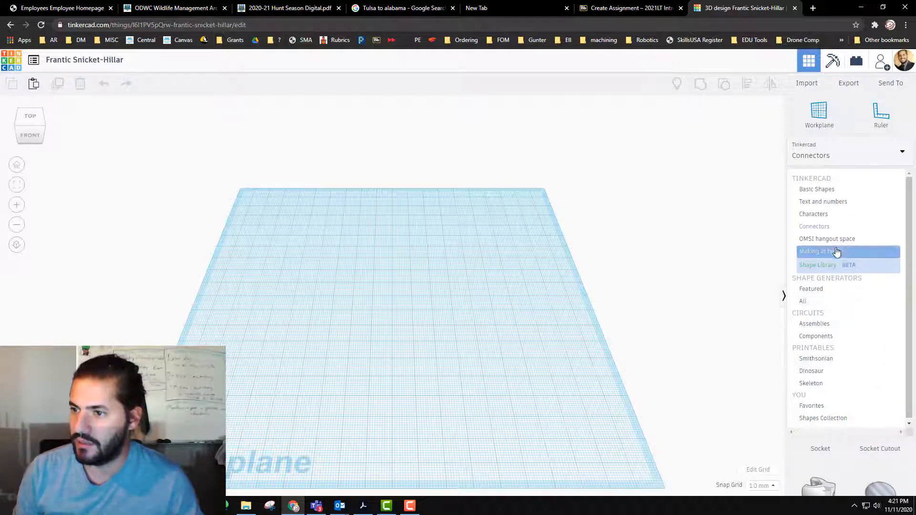
Show the OMSI hangout space parts, then switch to the Shape Library collection
left_click(826, 238)
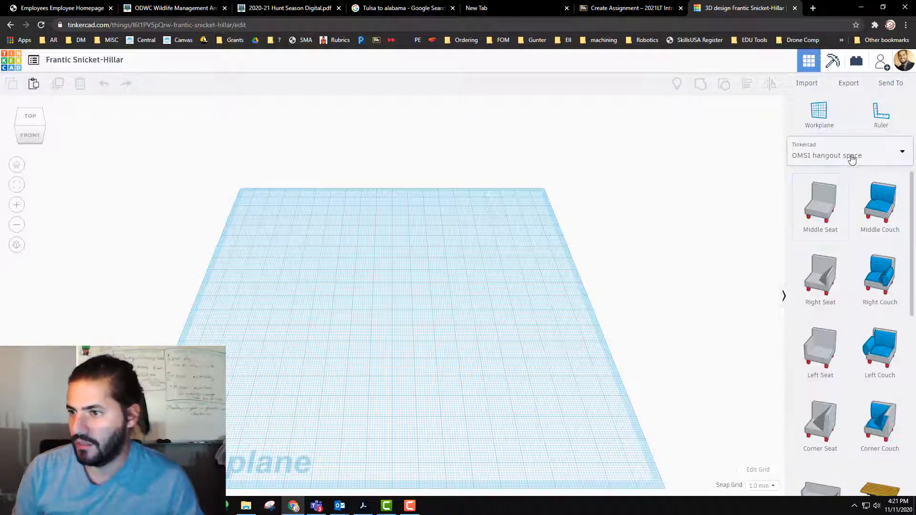
left_click(901, 152)
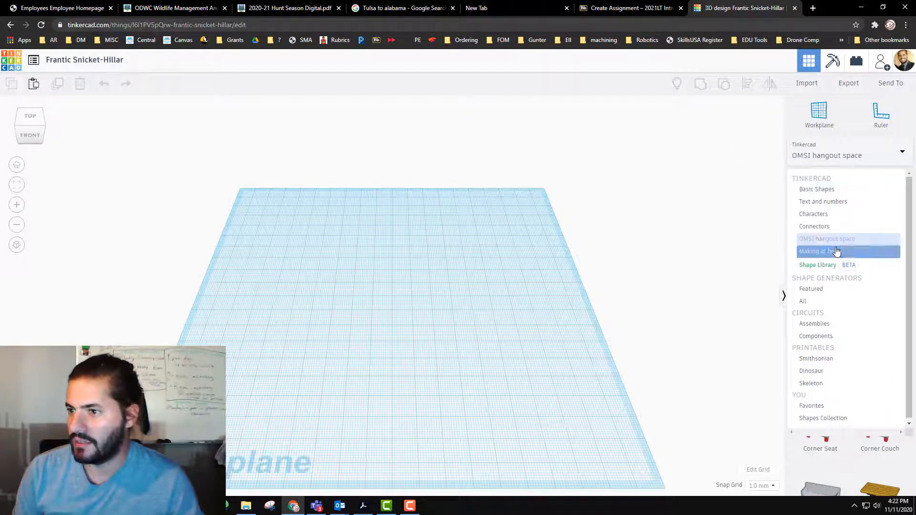
left_click(819, 251)
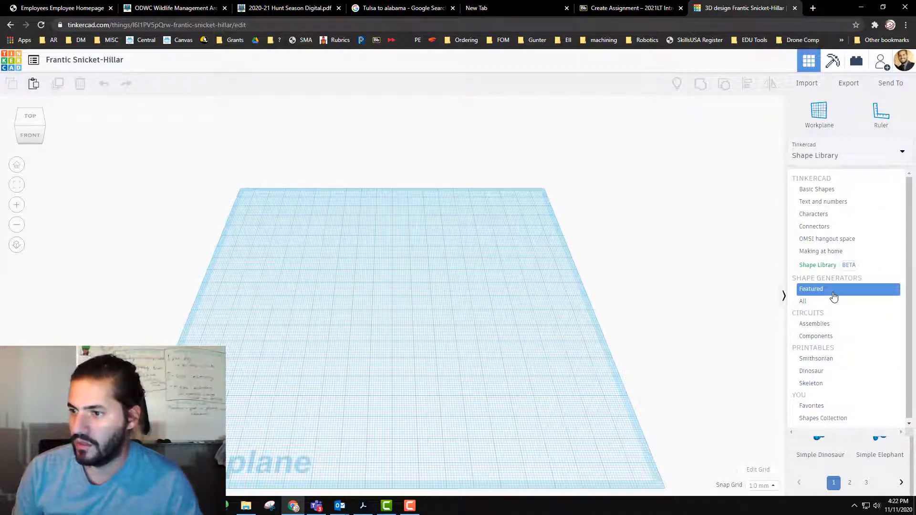
Show the Featured shape generators such as Extrusion, Spring and curved words
left_click(811, 288)
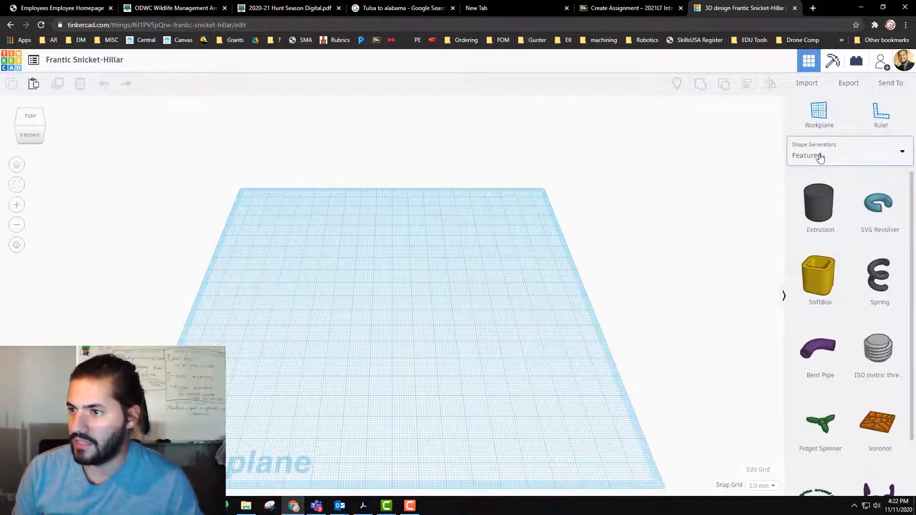
scroll("down", 3)
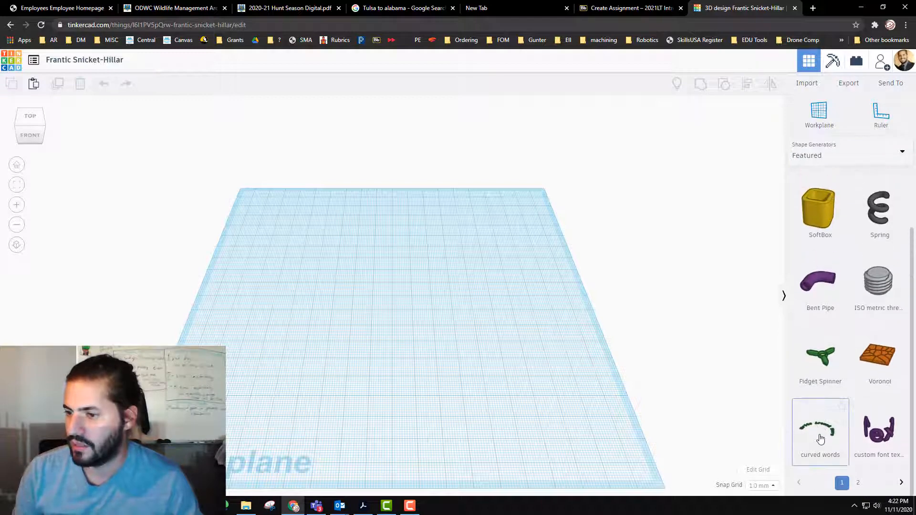
mouse_move(879, 431)
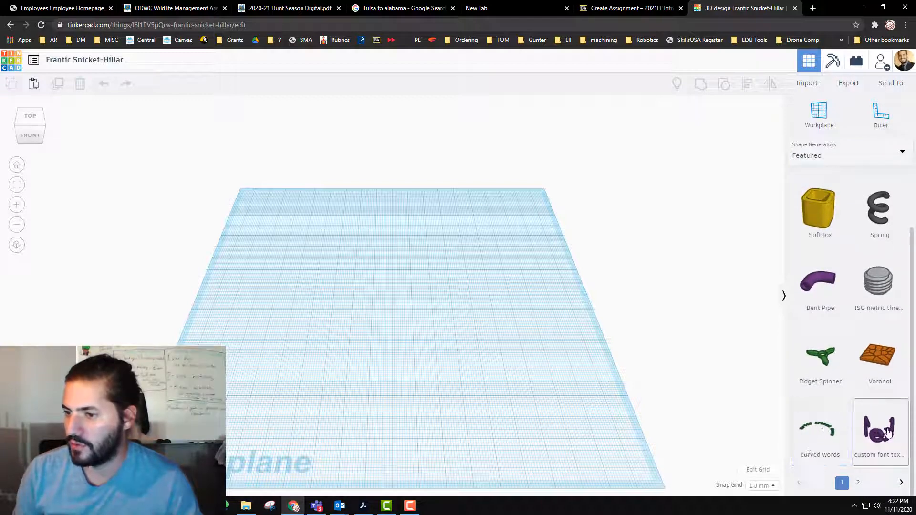
mouse_move(819, 114)
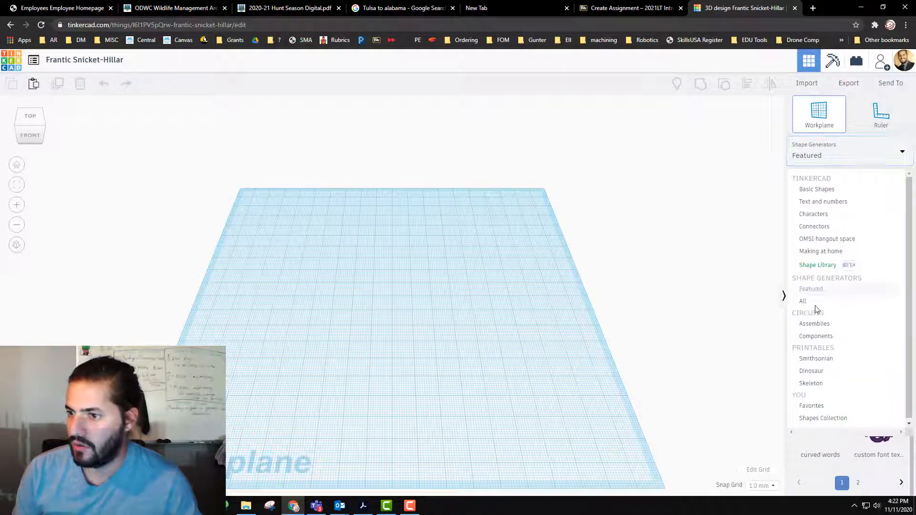
Show All shape generators and page through to the fourth and fifth pages
left_click(802, 301)
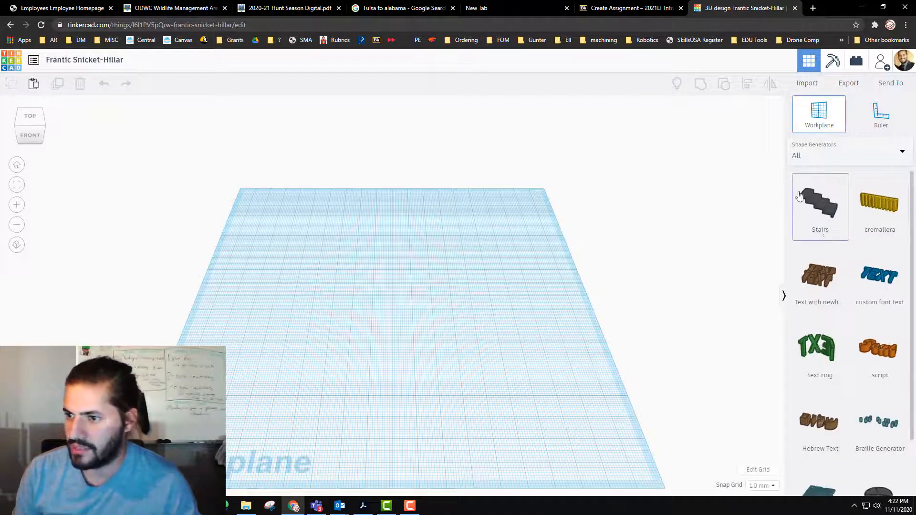
scroll("down", 3)
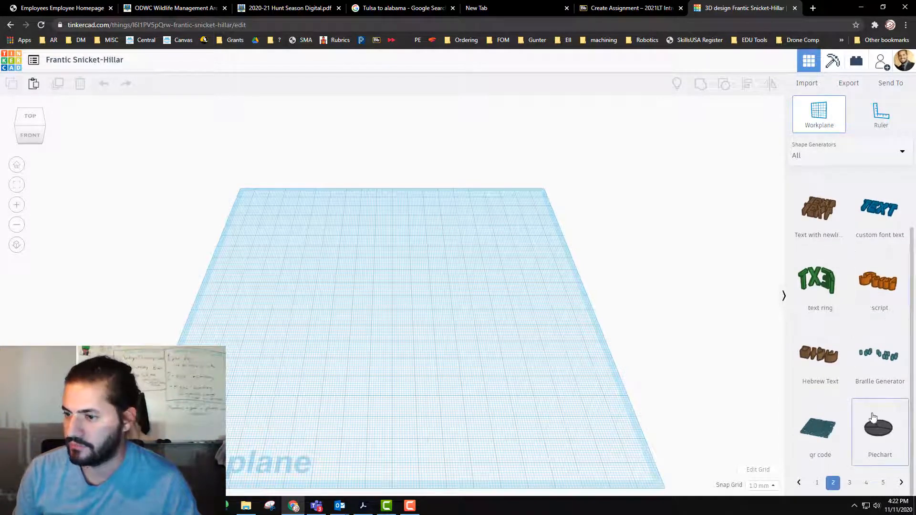
scroll("down", 3)
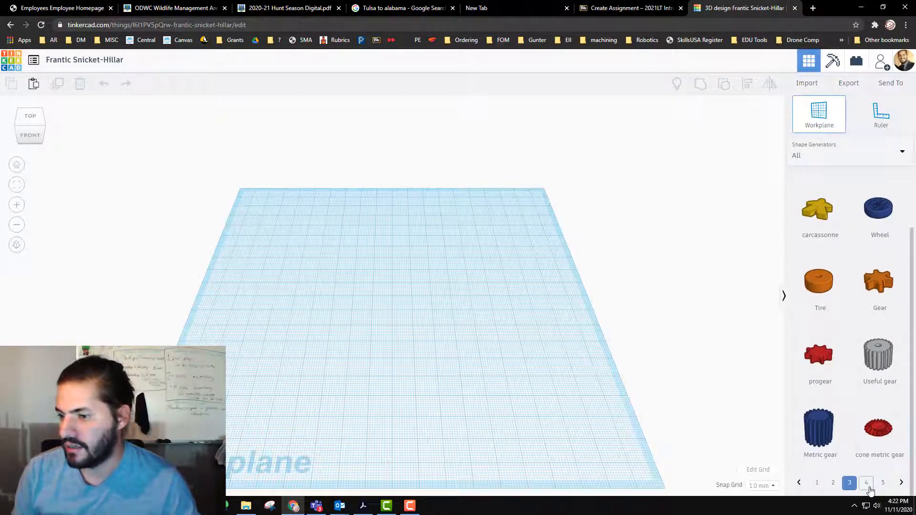
left_click(866, 483)
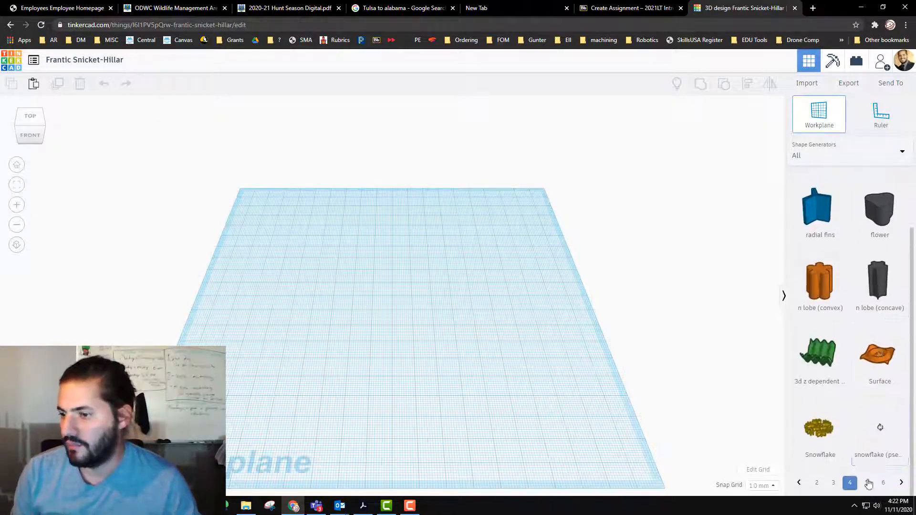
left_click(847, 155)
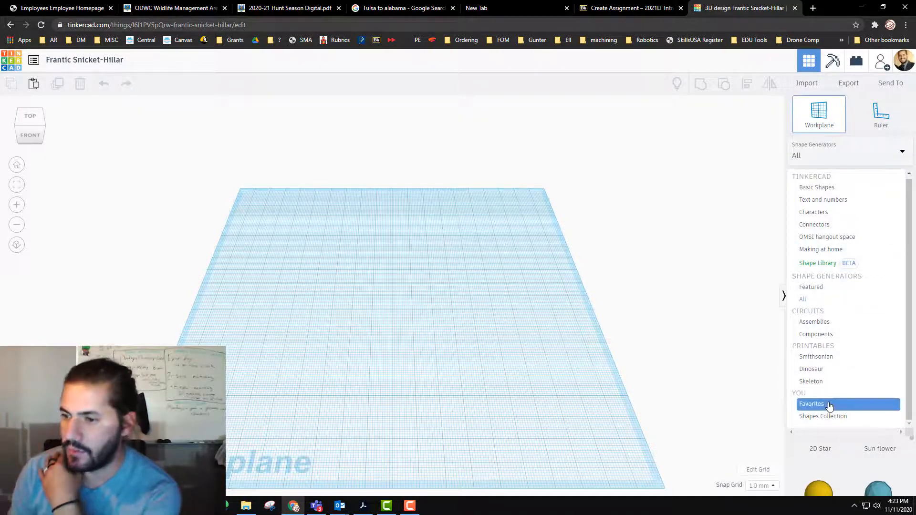
From the Shape Library's Design Starters, place a Planet charm on the workplane
left_click(811, 403)
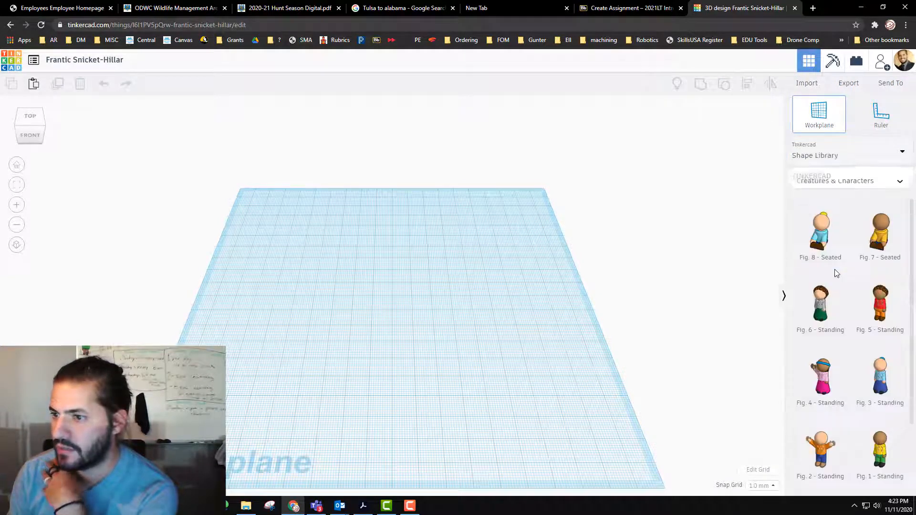
mouse_move(821, 231)
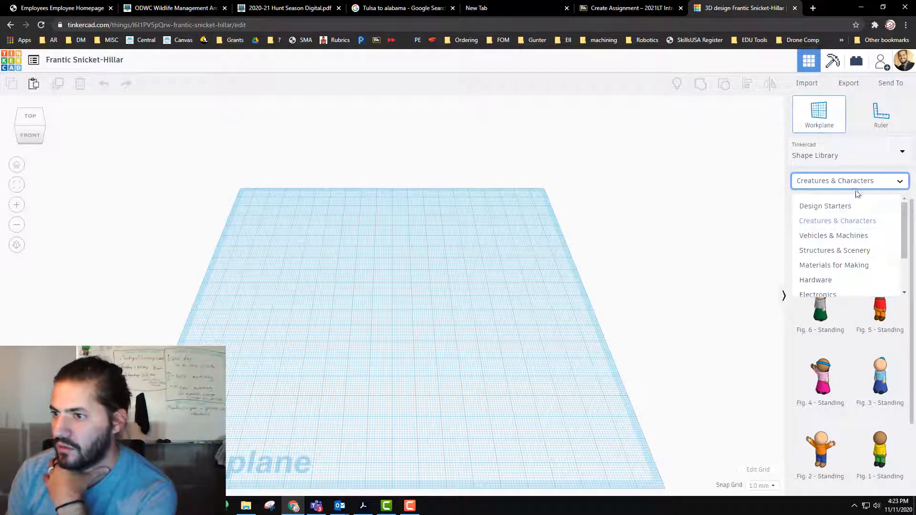
left_click(824, 206)
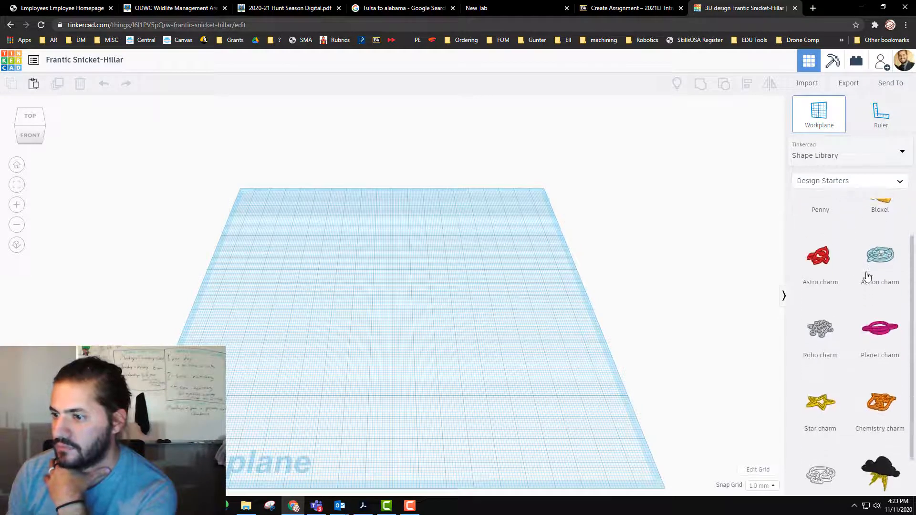
scroll("down", 3)
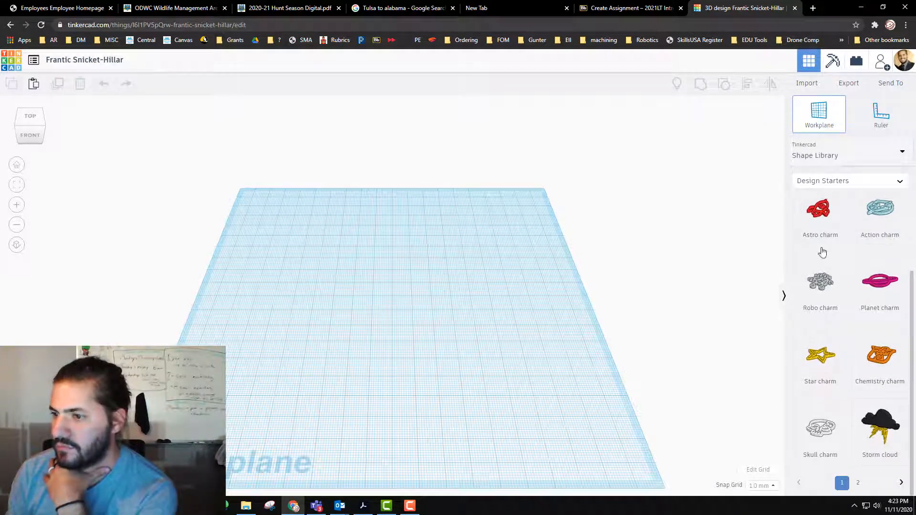
scroll("up", 3)
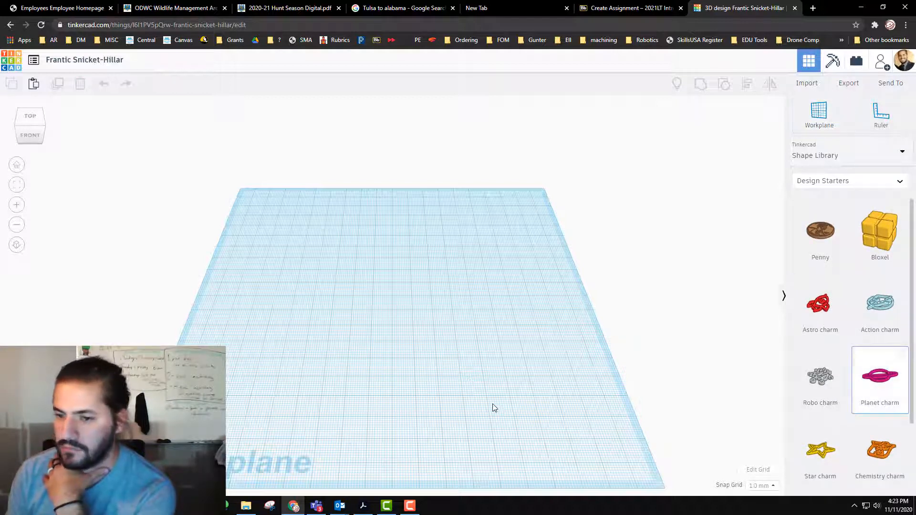
left_click(879, 377)
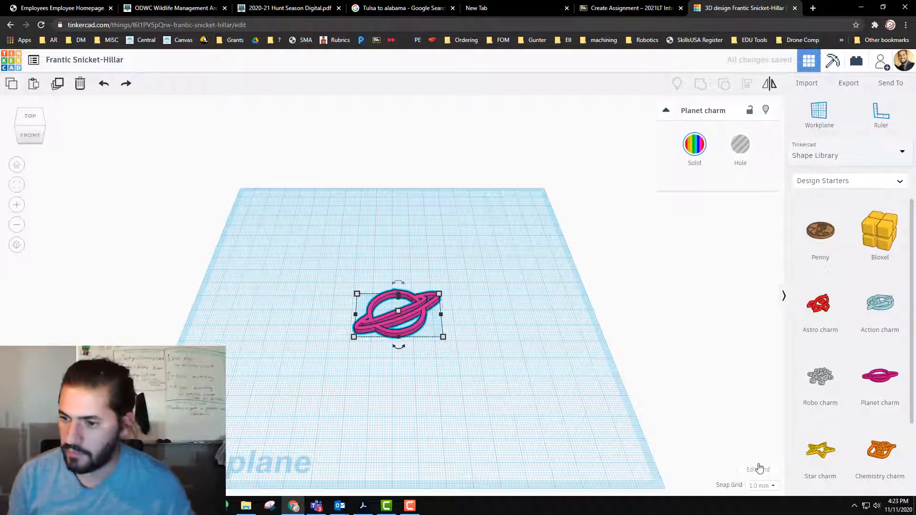
Set the workplane grid to inches, 5 wide by 5 long, and update it
left_click(757, 469)
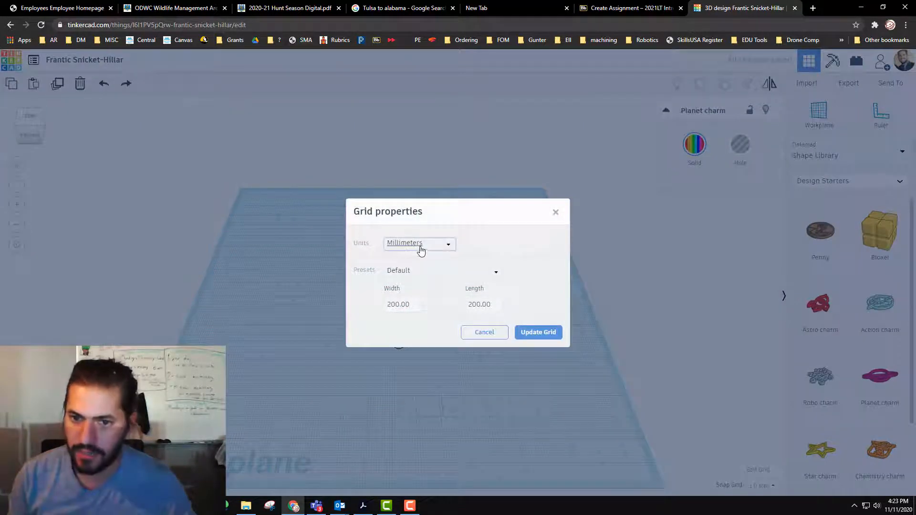
left_click(419, 243)
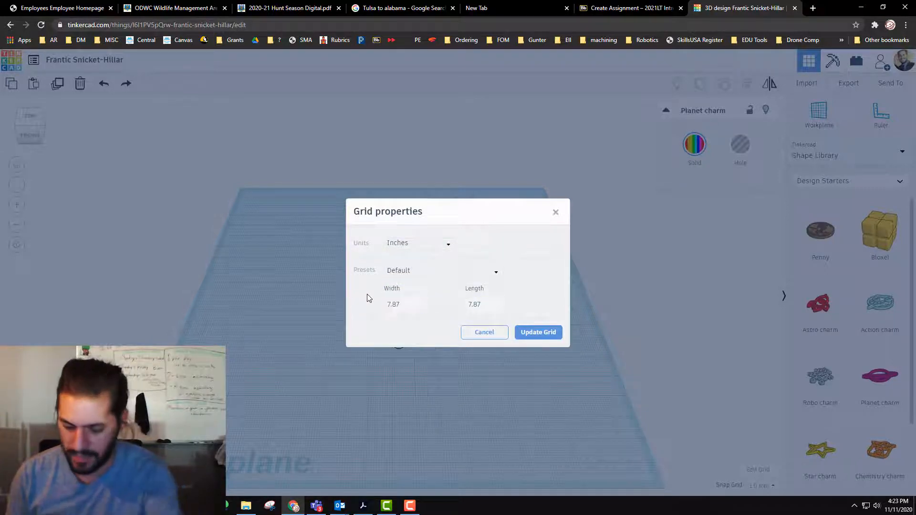
left_click(403, 304)
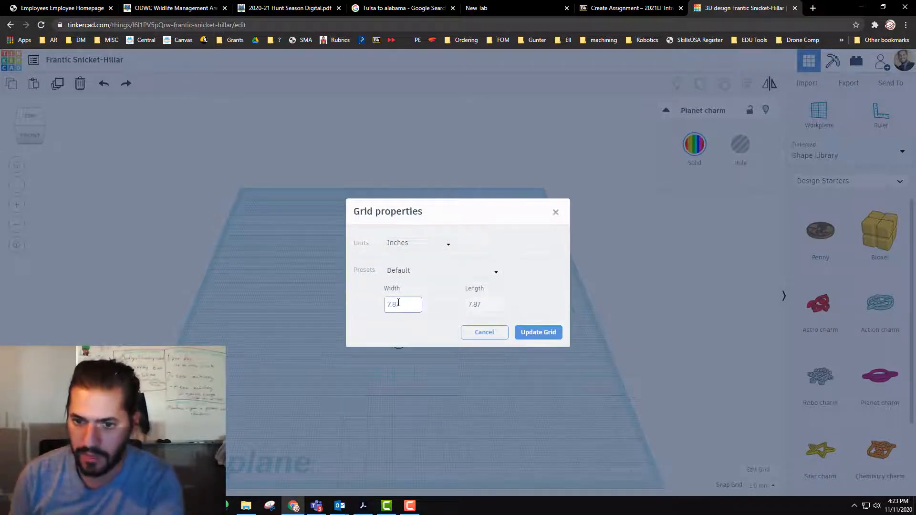
type("5")
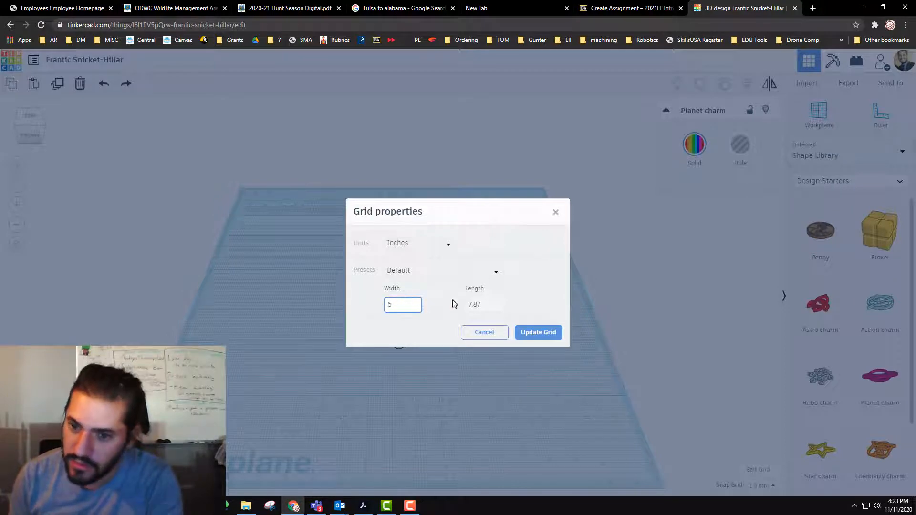
left_click(484, 305)
type("5")
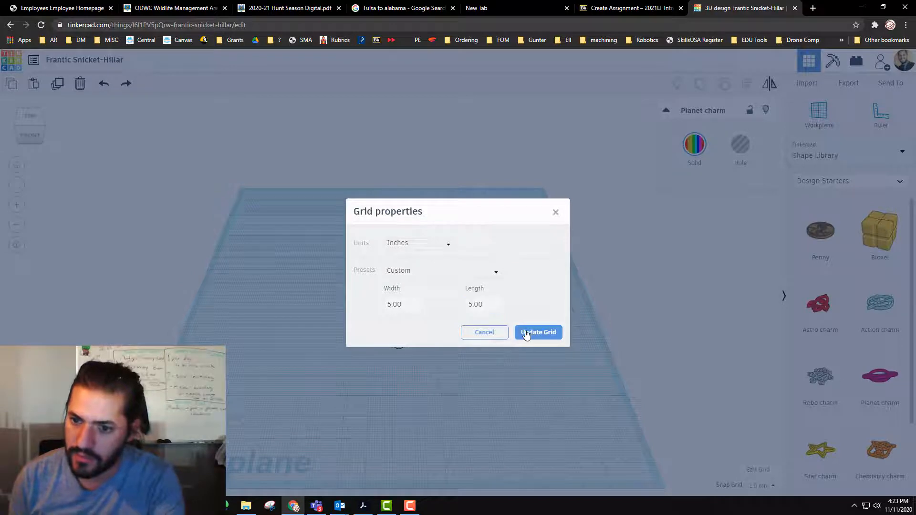
left_click(537, 332)
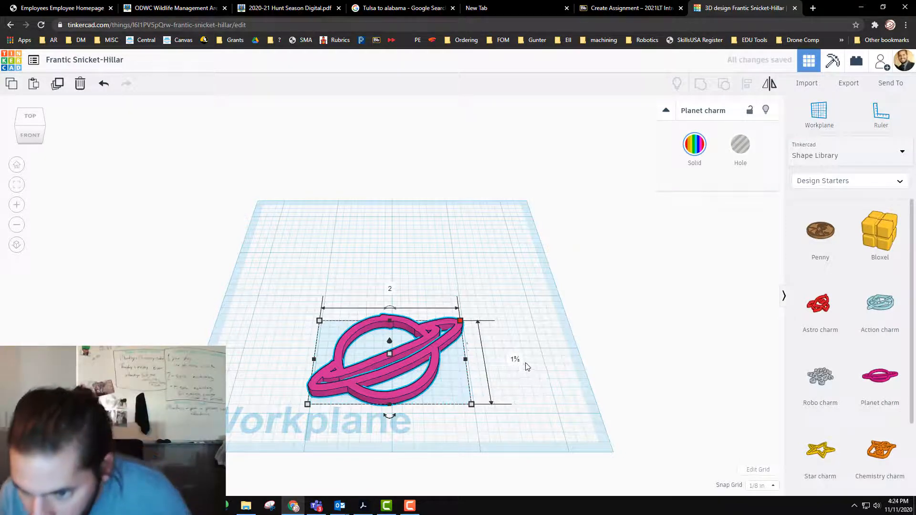
From Basic Shapes, drop an orange cylinder onto the centre of the planet charm
left_click(433, 291)
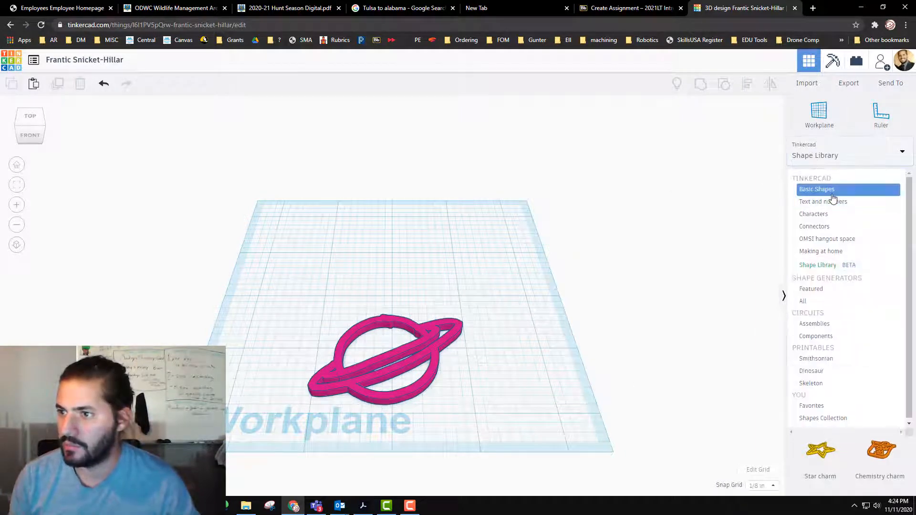
left_click(816, 189)
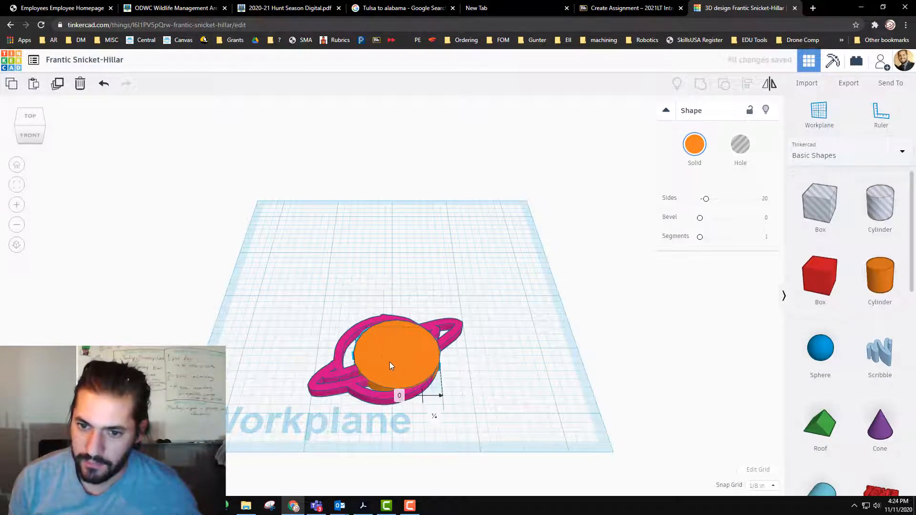
left_click(388, 352)
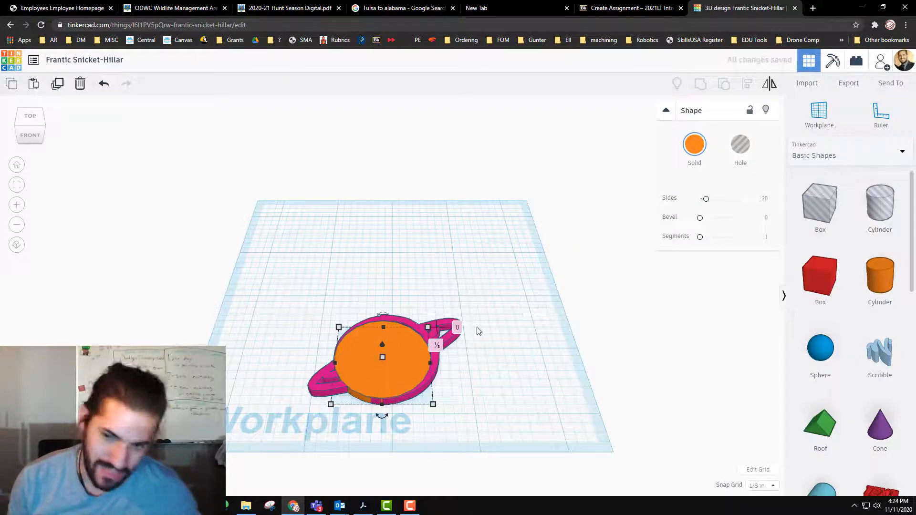
mouse_move(457, 352)
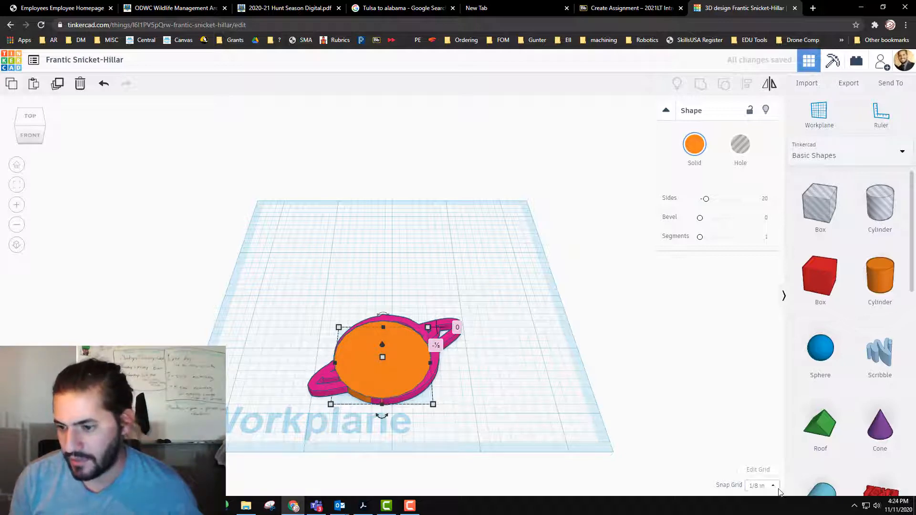
Set Snap Grid to 1/32 in and nudge the orange cylinder to centre it inside the pink ring
left_click(760, 486)
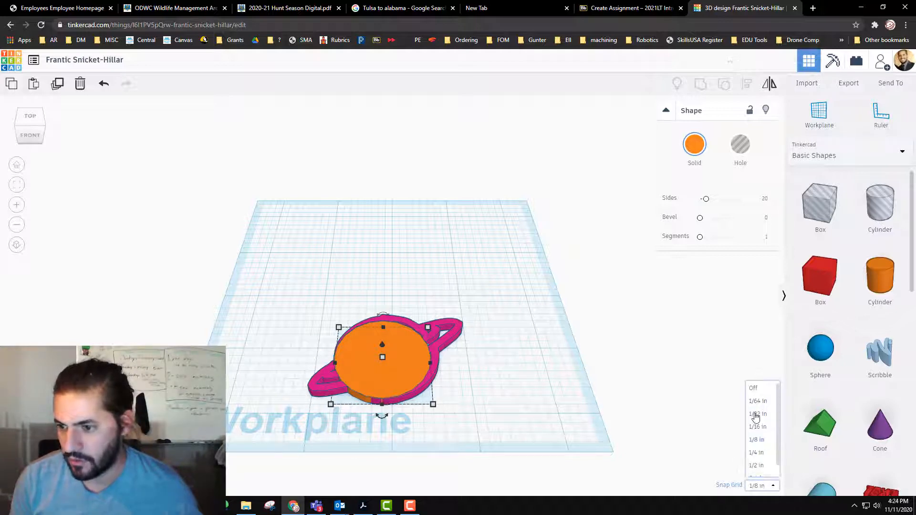
mouse_move(758, 426)
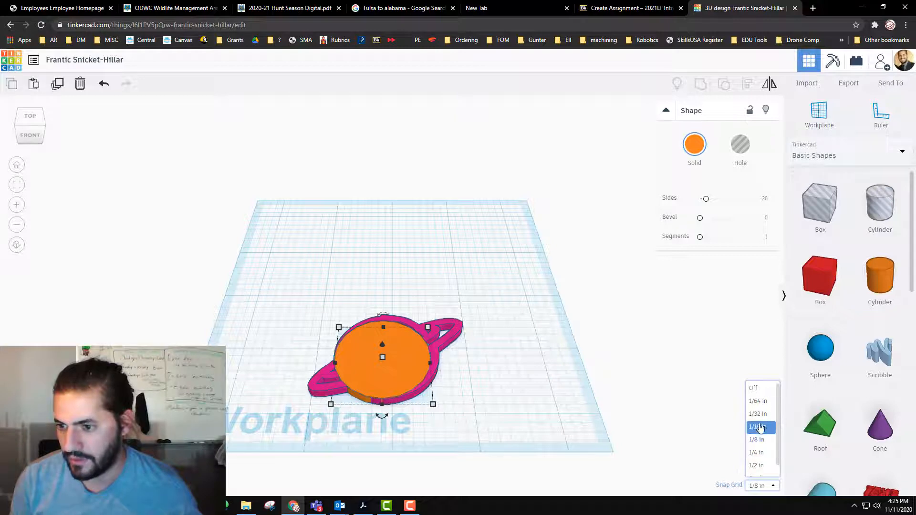
left_click(756, 413)
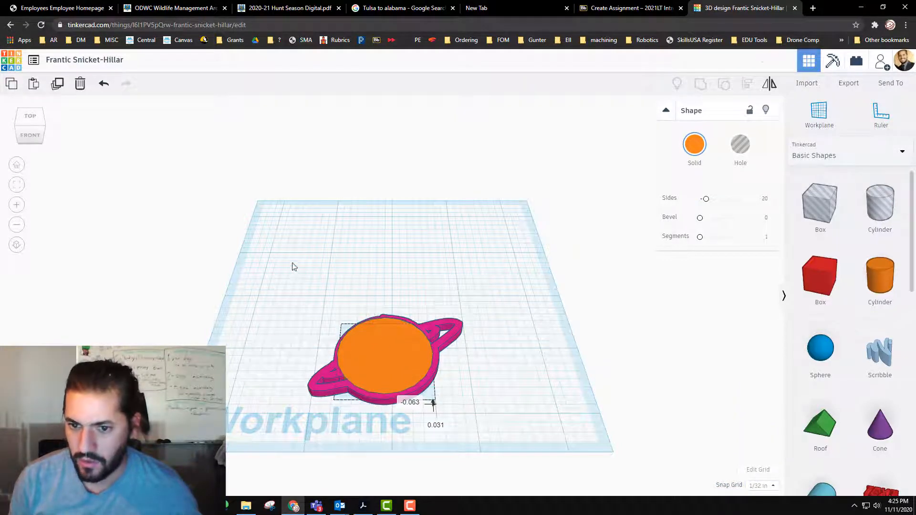
left_click(386, 356)
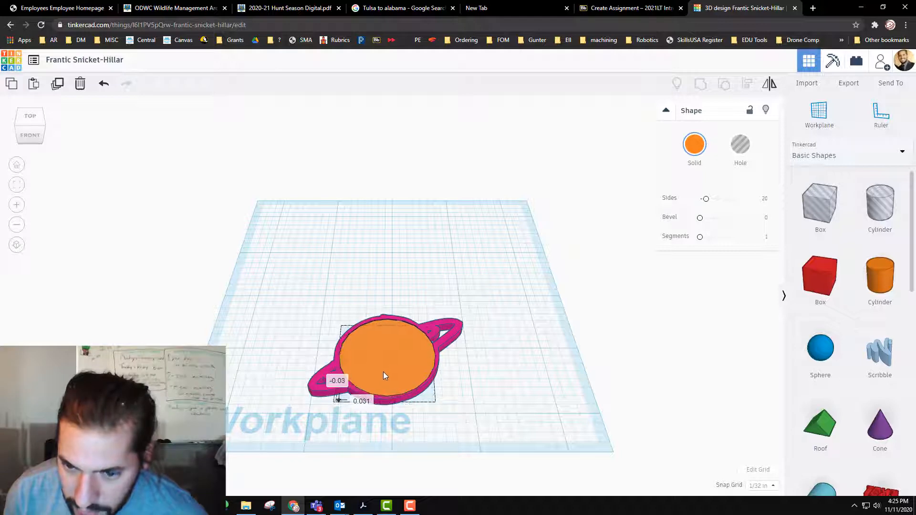
left_click(386, 360)
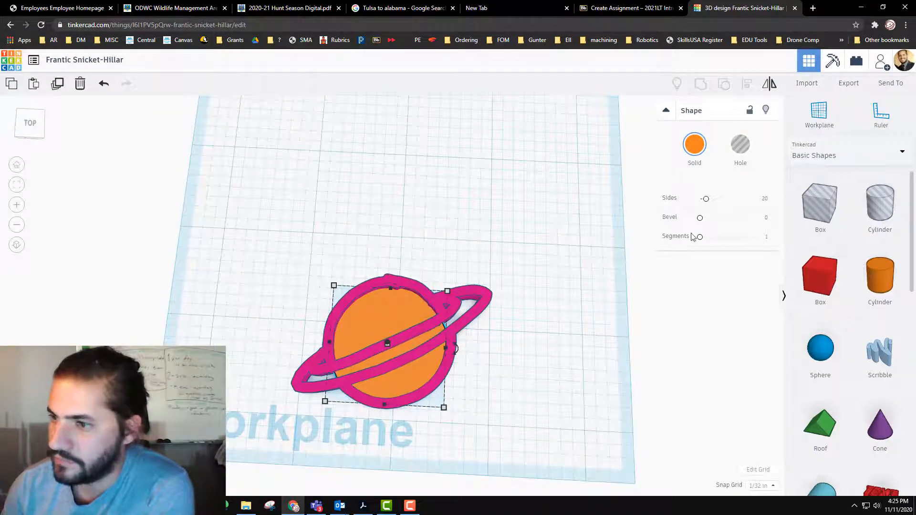
scroll("down", 3)
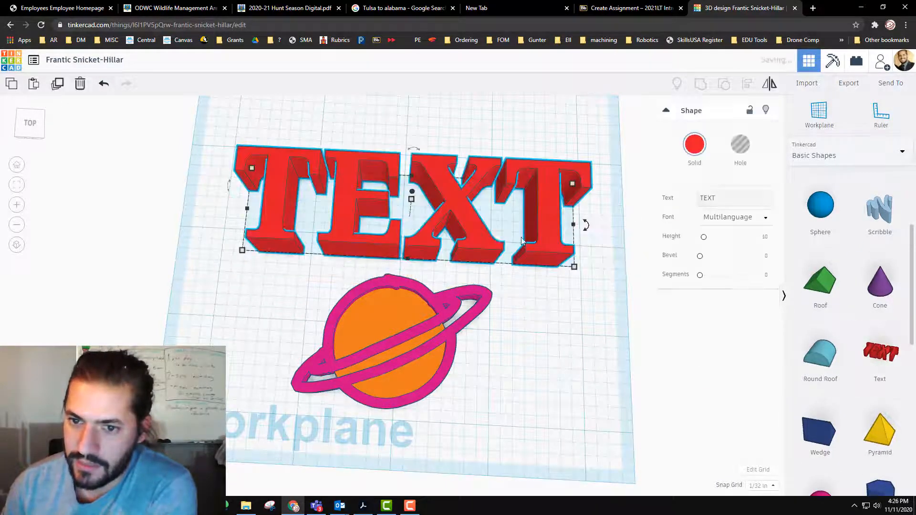
Start rewording the text shape and try a monospaced font
left_click(734, 197)
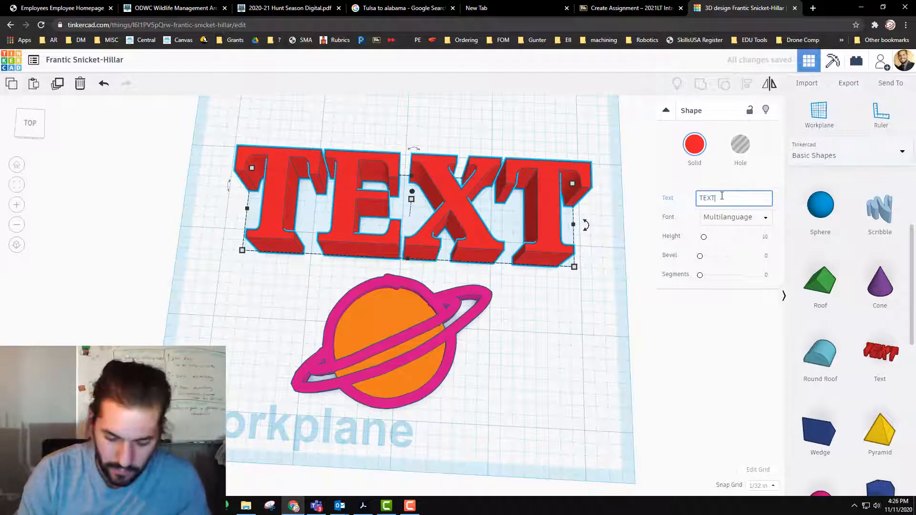
type("]")
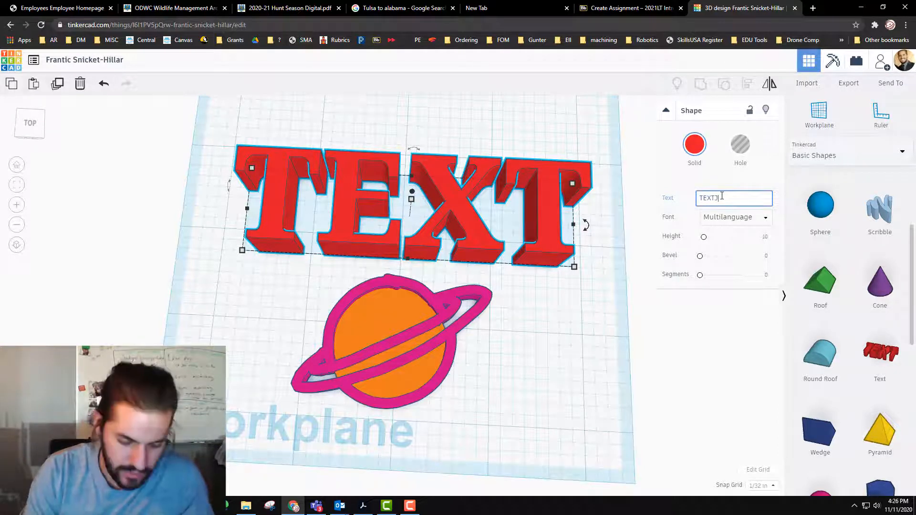
type("W")
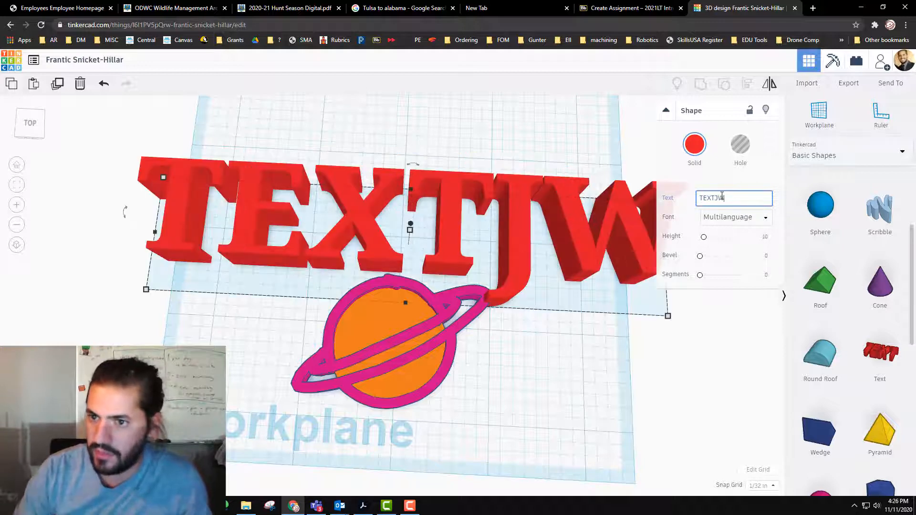
type("JW")
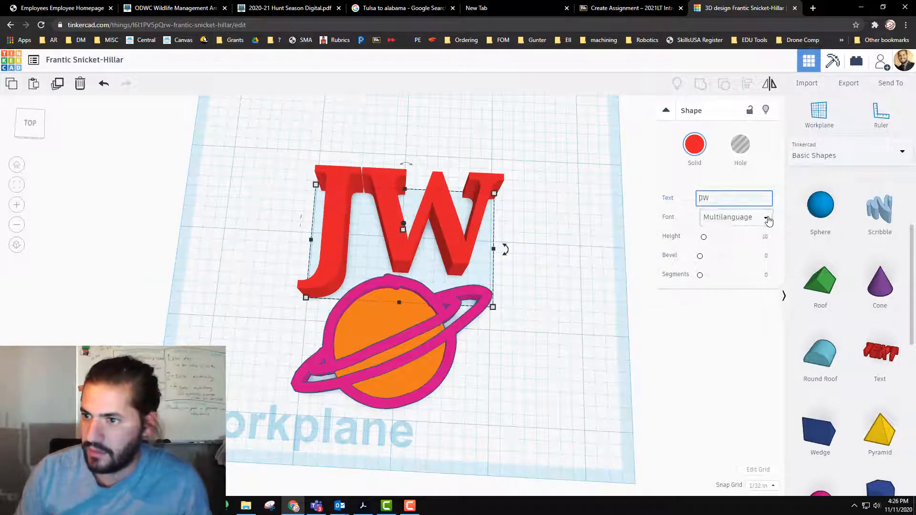
left_click(765, 216)
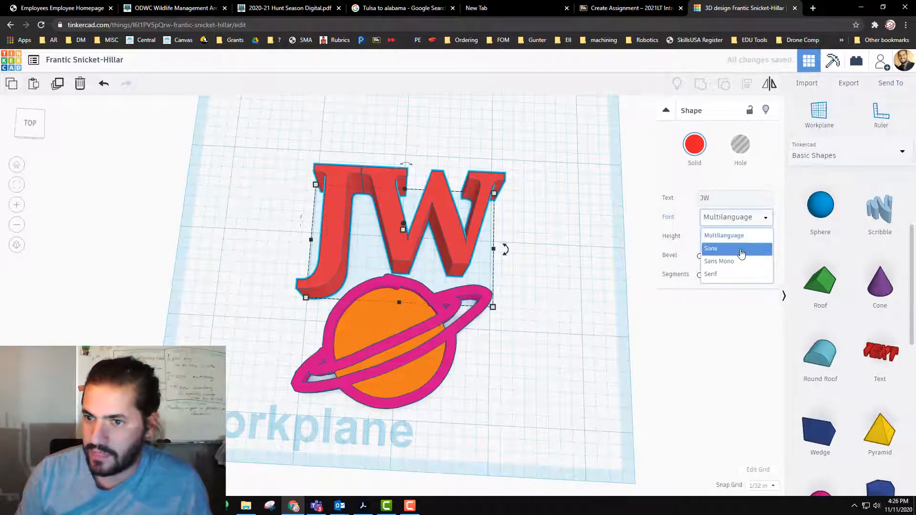
left_click(710, 249)
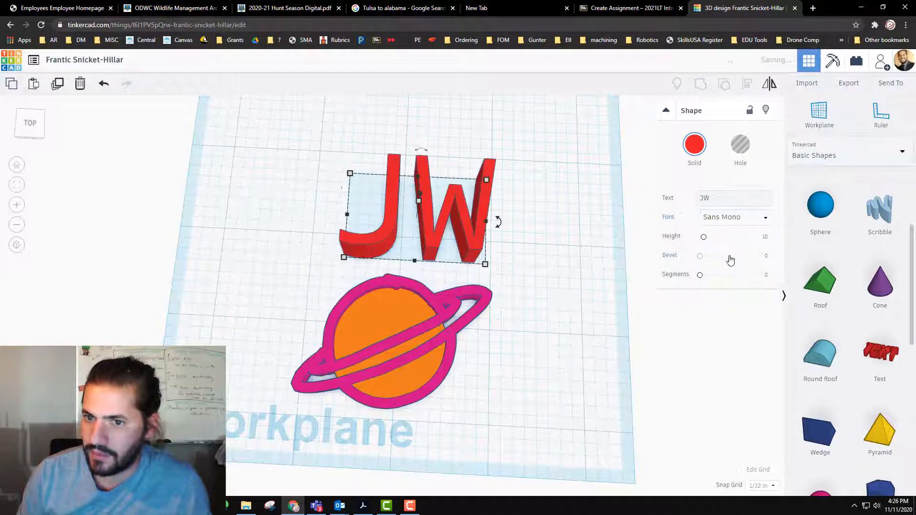
Replace the lettering with 'Mr White' and set its font to Sans
left_click(734, 199)
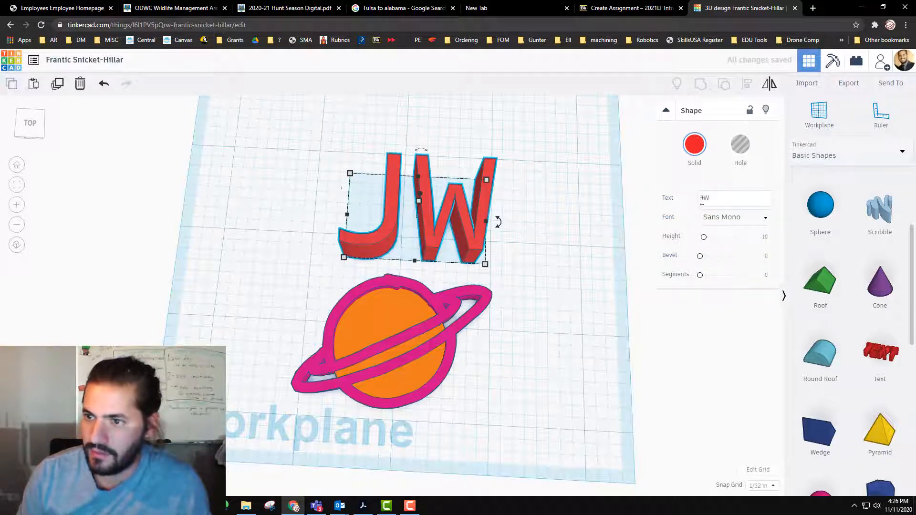
left_click(734, 199)
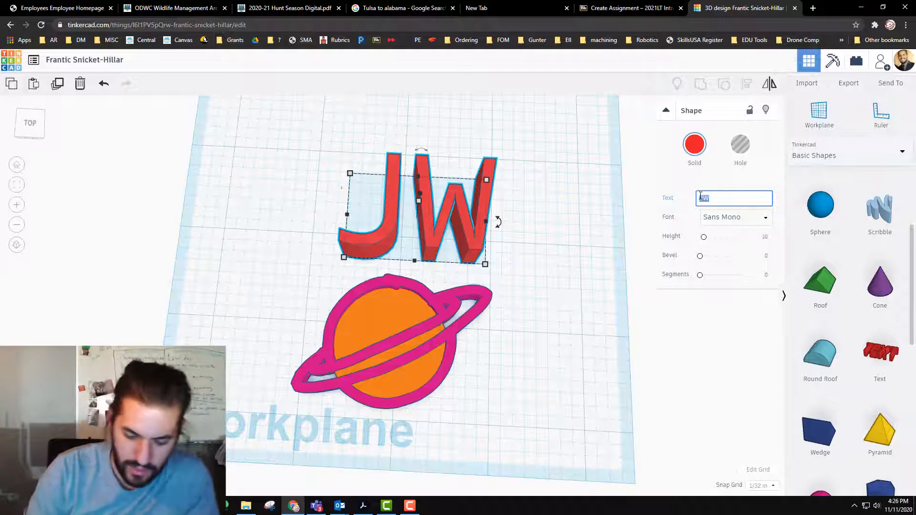
type("Mr")
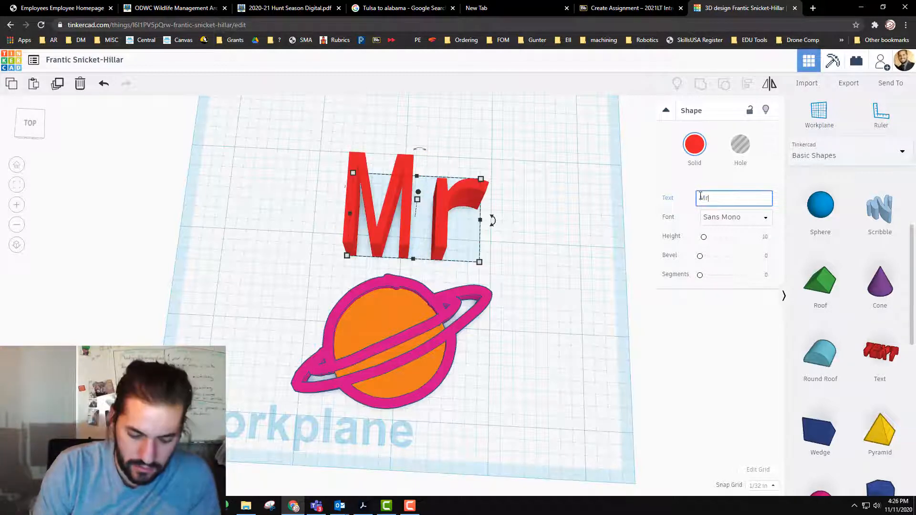
type("White")
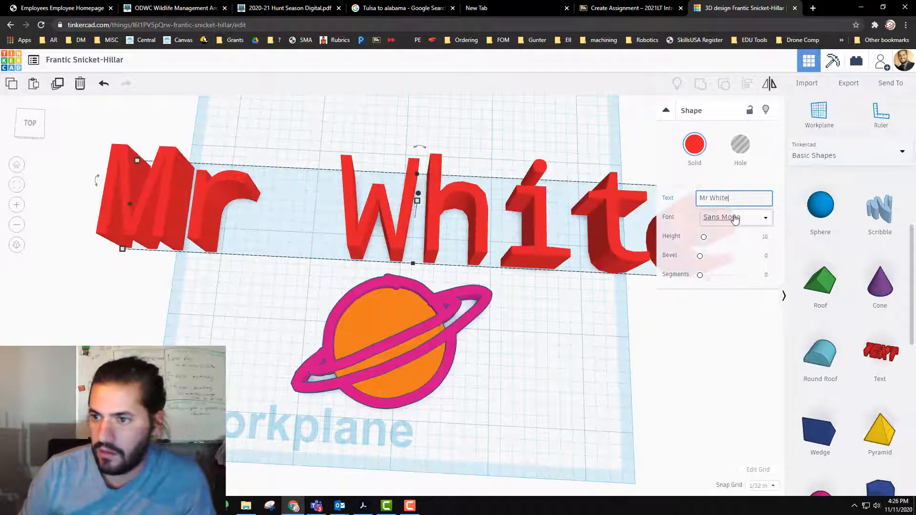
left_click(735, 216)
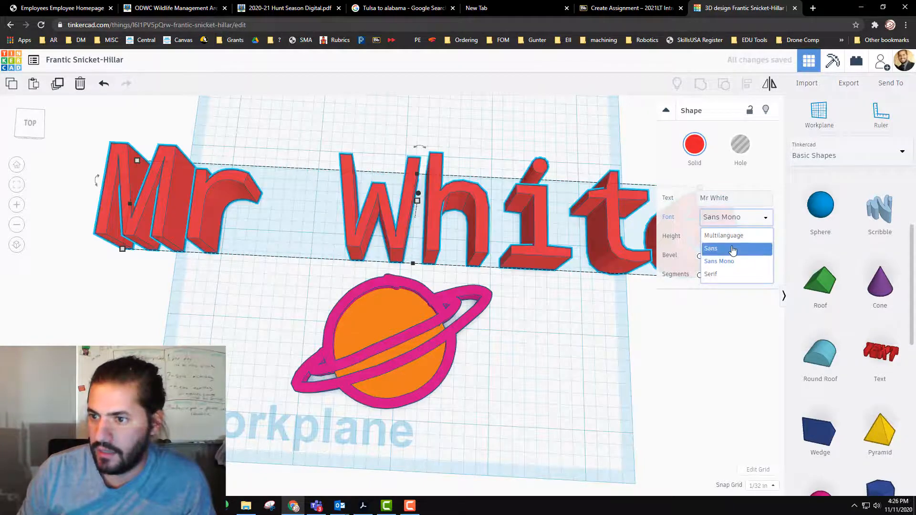
left_click(711, 248)
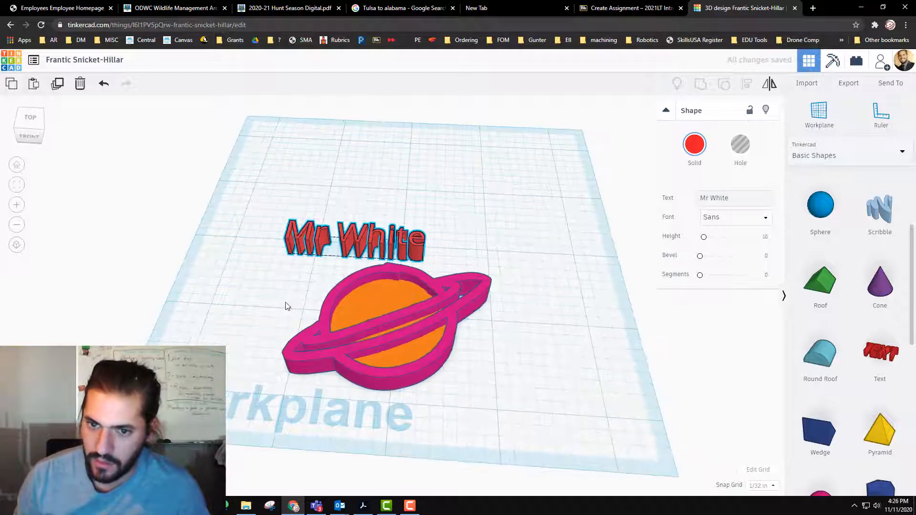
Drag the Mr White text onto the planet and check it from the front and top views
left_click(355, 239)
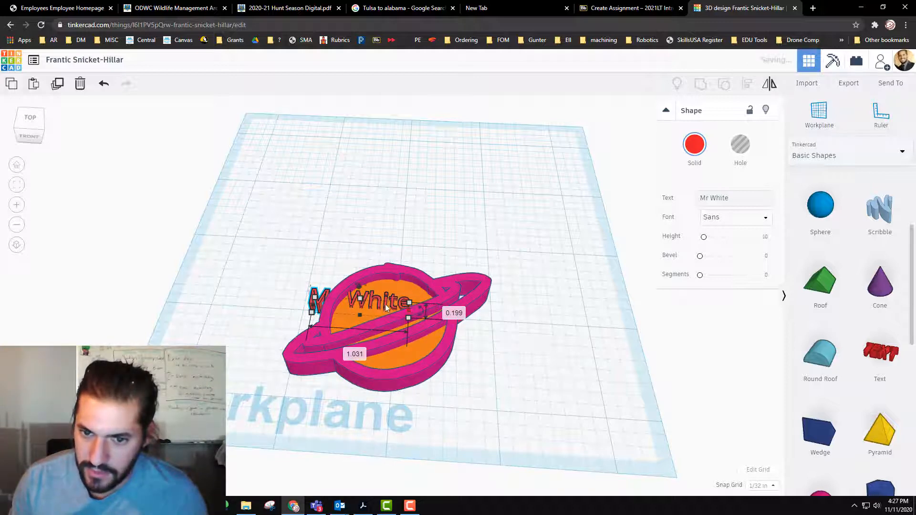
left_click(474, 386)
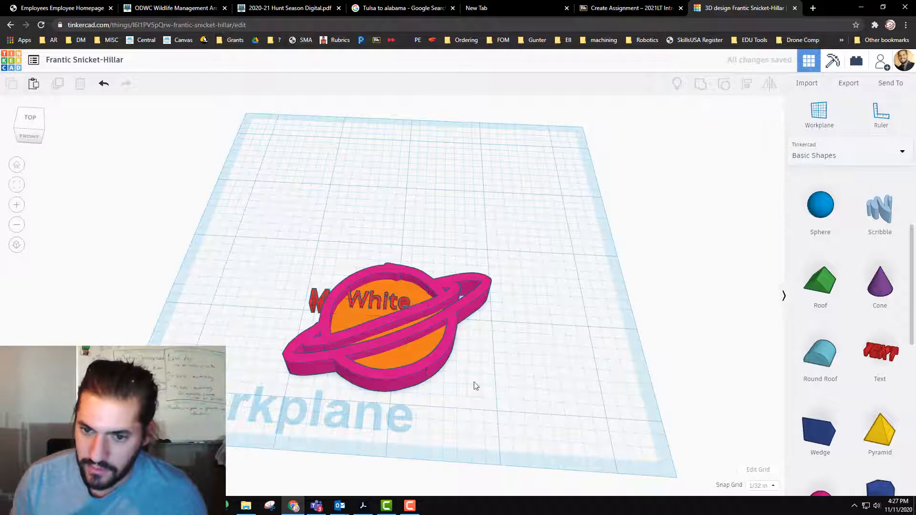
left_click(377, 309)
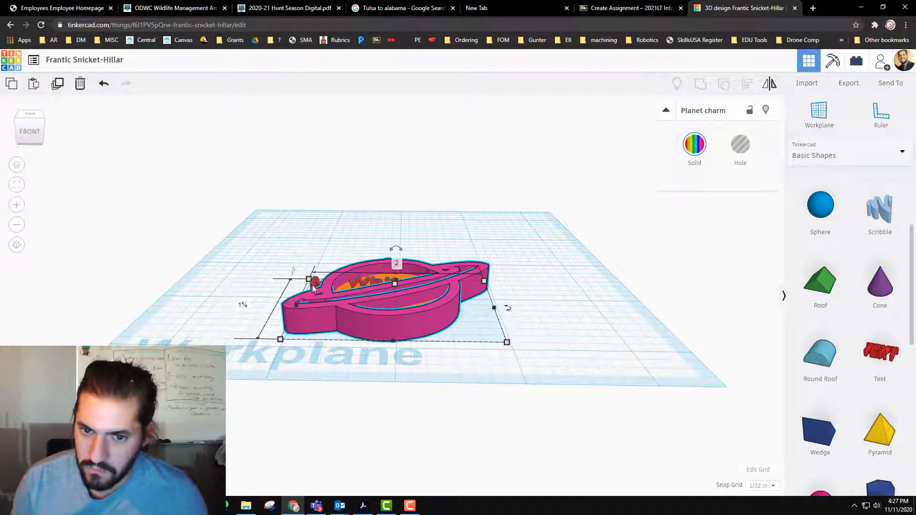
left_click(363, 282)
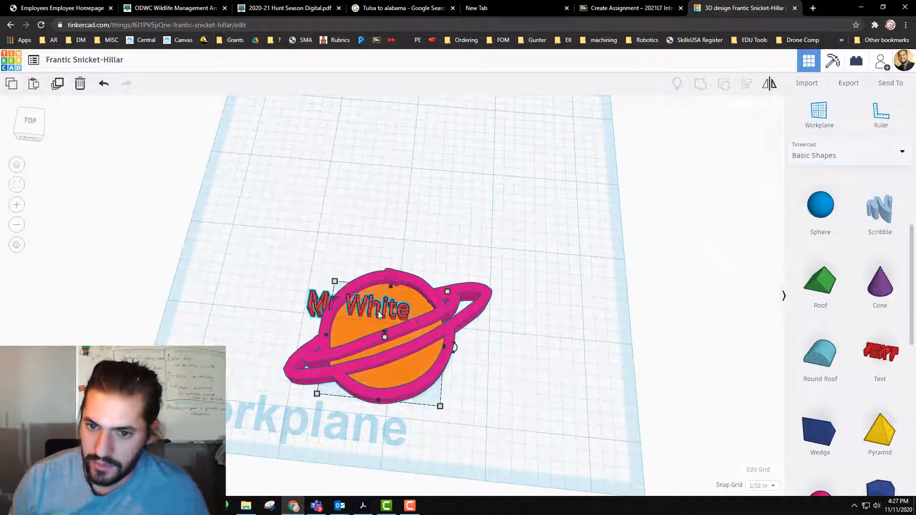
Reposition the Mr White text across the orange planet body, slightly angled
left_click(360, 304)
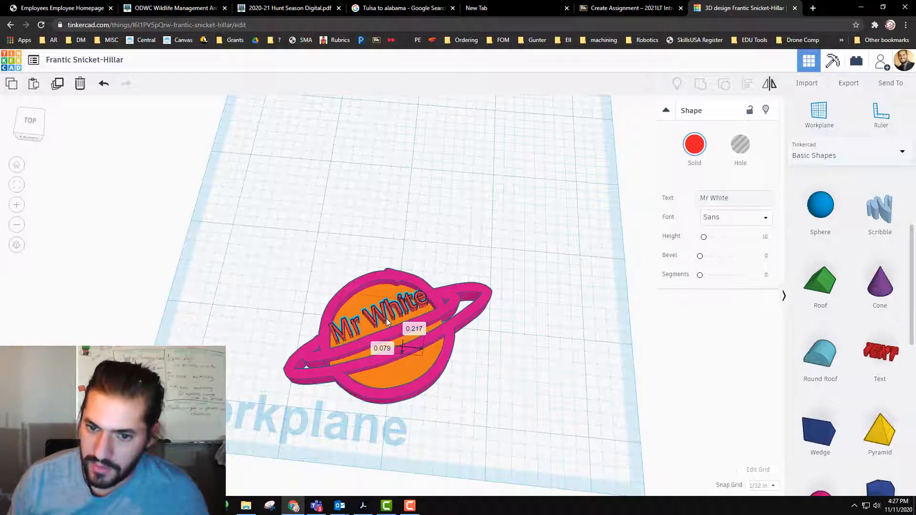
left_click(506, 372)
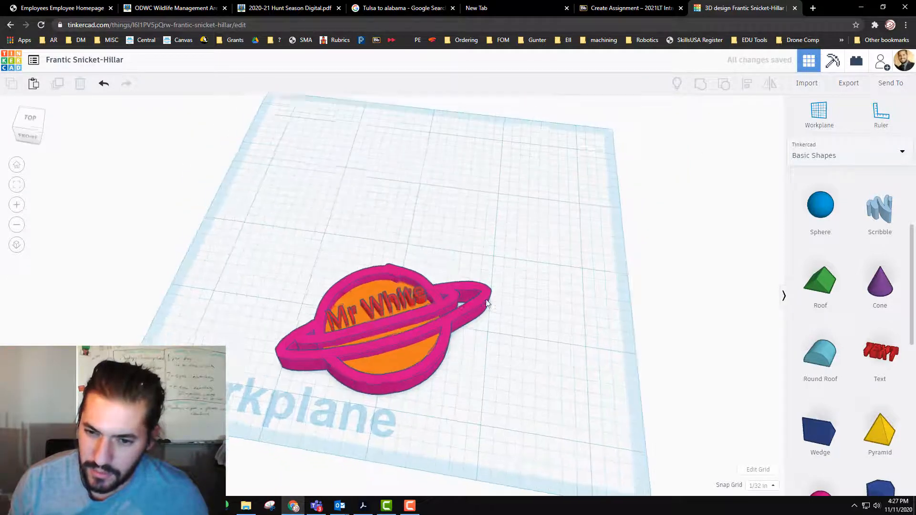
left_click_drag(409, 234, 421, 280)
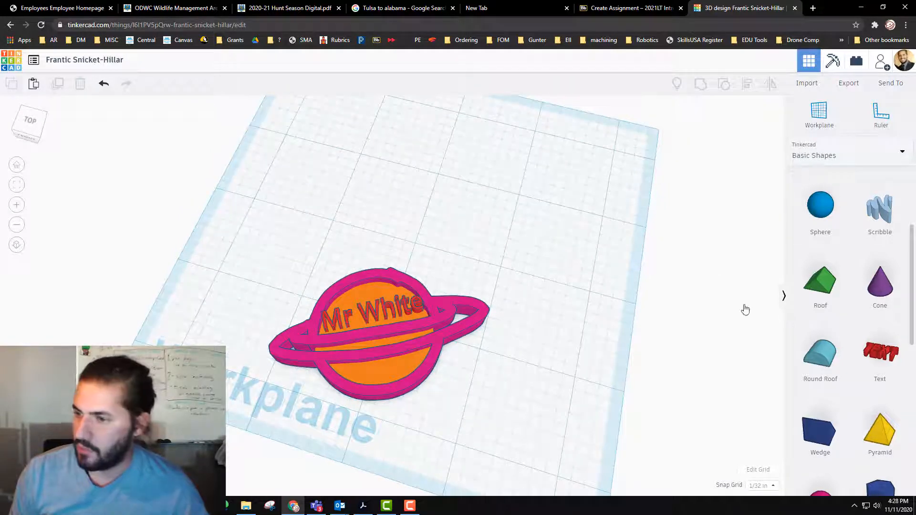
scroll("up", 3)
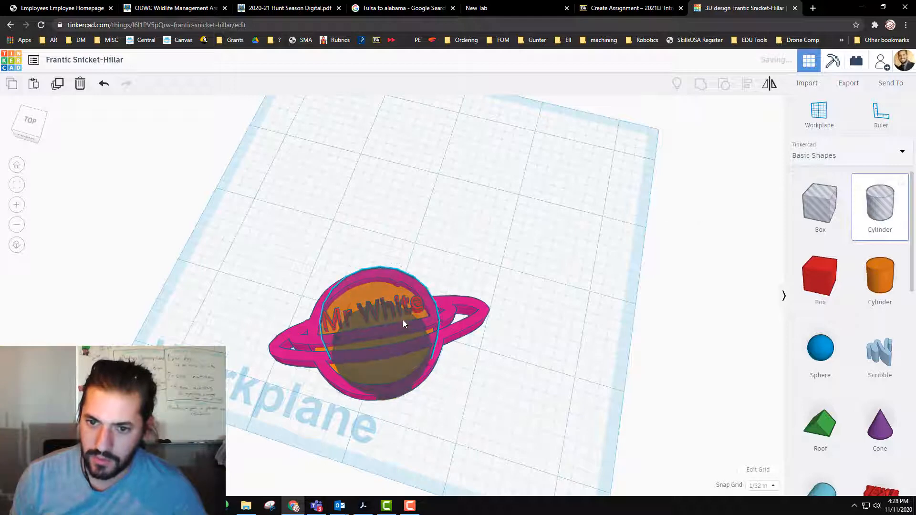
Add a small cylinder, about 0.45 inch across, near the lower edge of the planet body
left_click(378, 319)
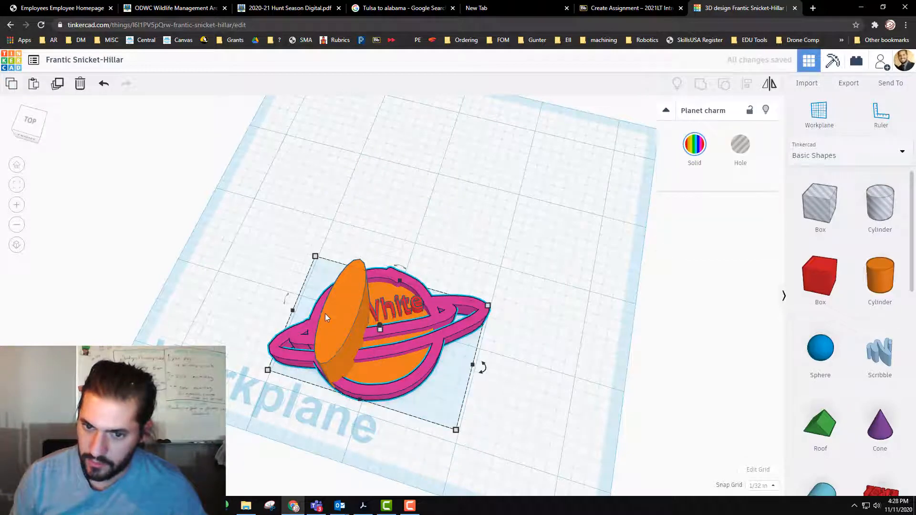
left_click(345, 316)
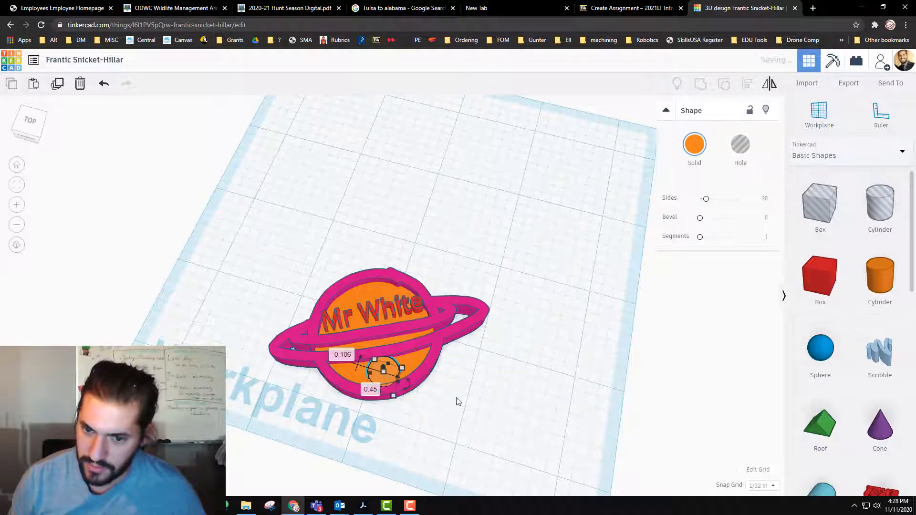
left_click(459, 402)
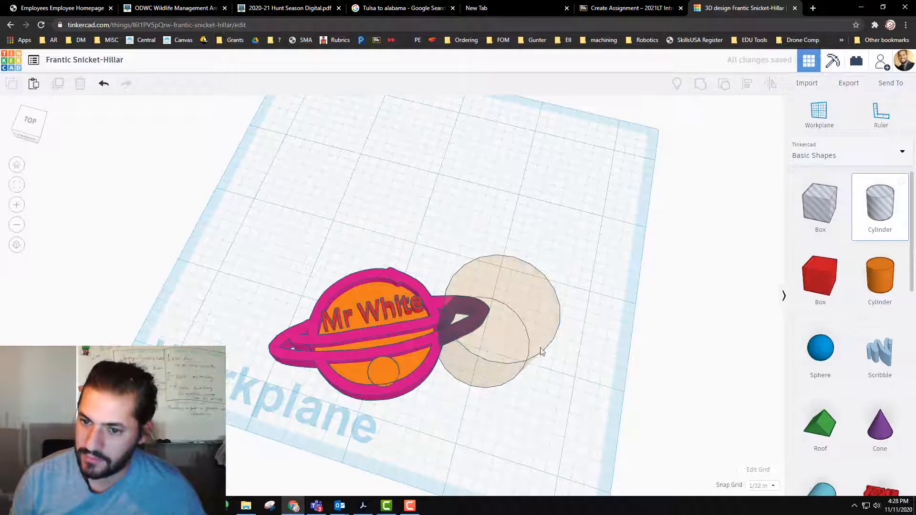
Drop a hole cylinder beside the planet at the ring's right edge
left_click(503, 315)
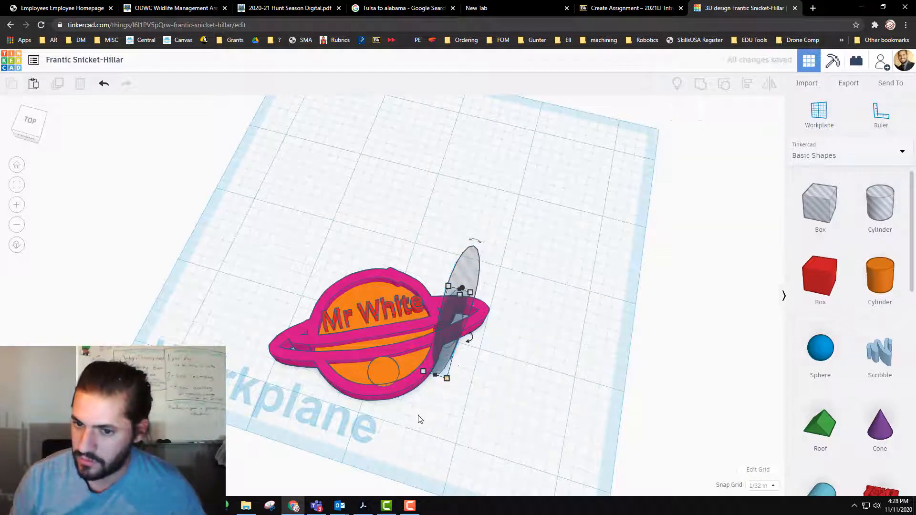
left_click(462, 292)
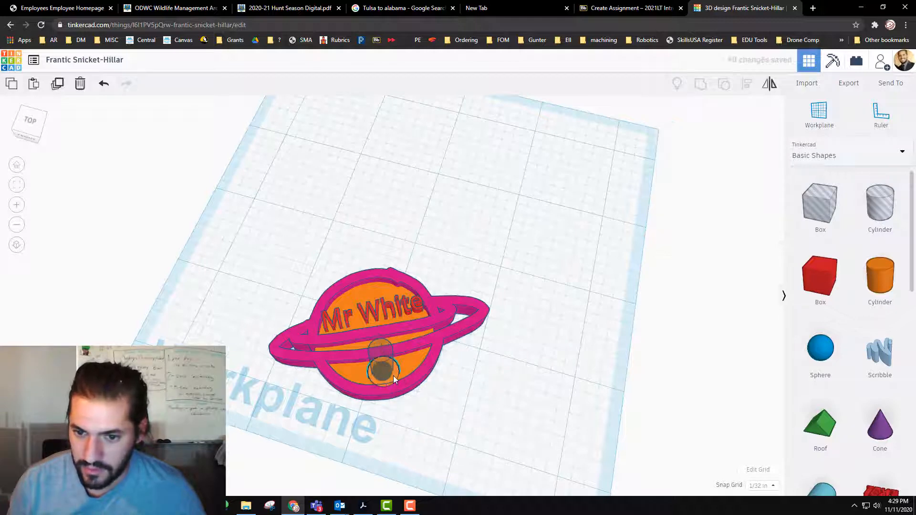
Select the key-ring hole and its ring and Align them centred on each other
left_click(382, 371)
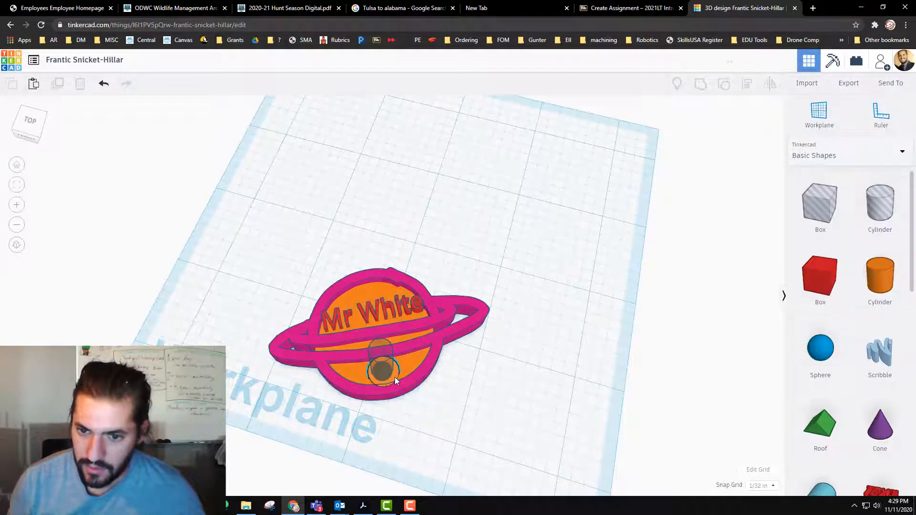
left_click(382, 371)
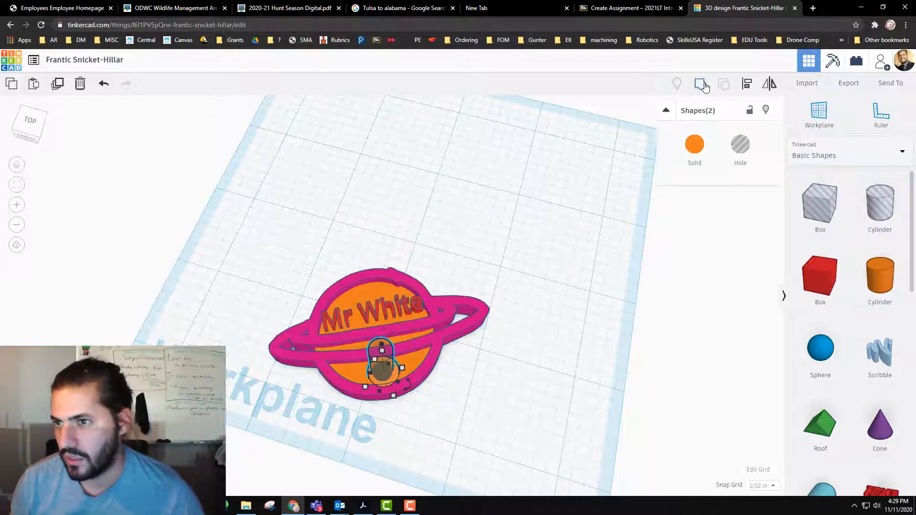
mouse_move(750, 84)
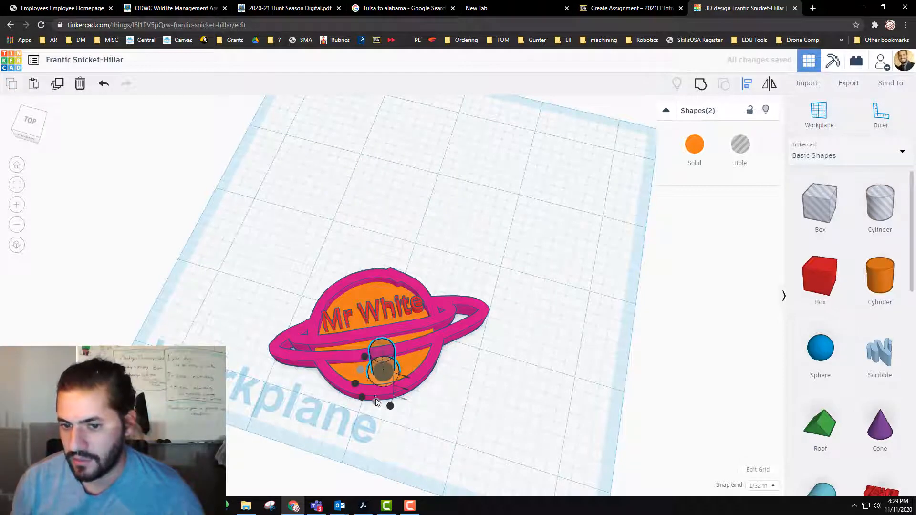
left_click(459, 433)
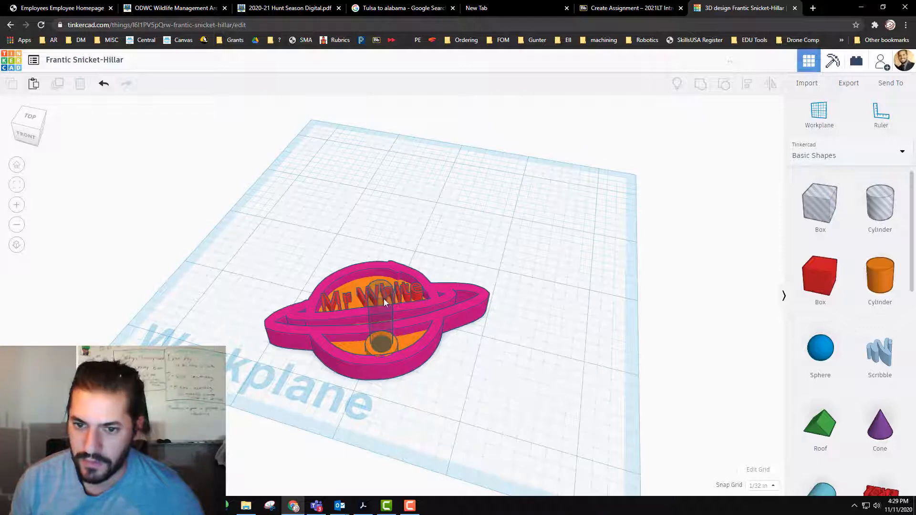
left_click(379, 316)
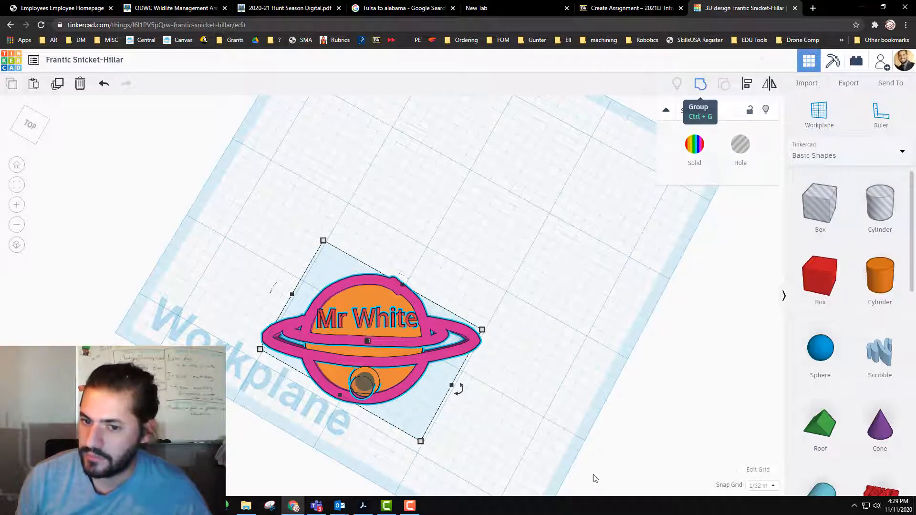
Group all planet parts into one object and give it a single solid colour, ending on gray
left_click(699, 84)
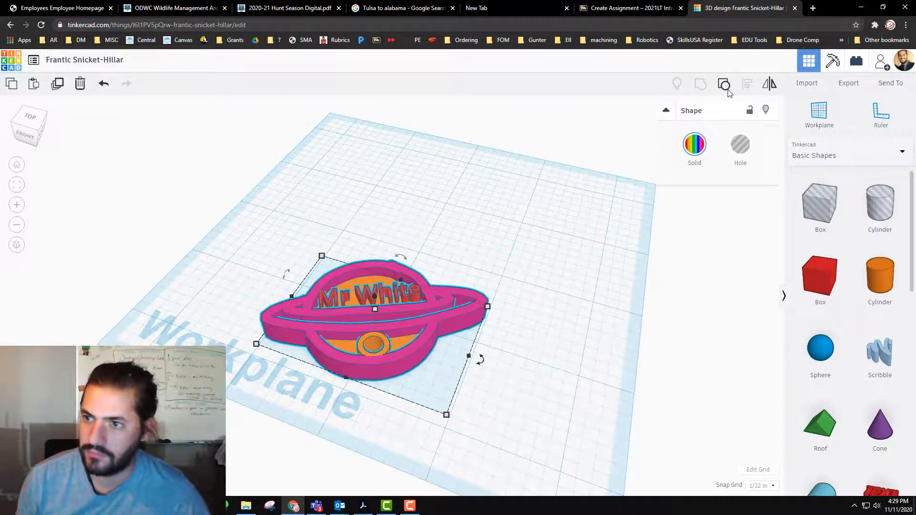
left_click(695, 148)
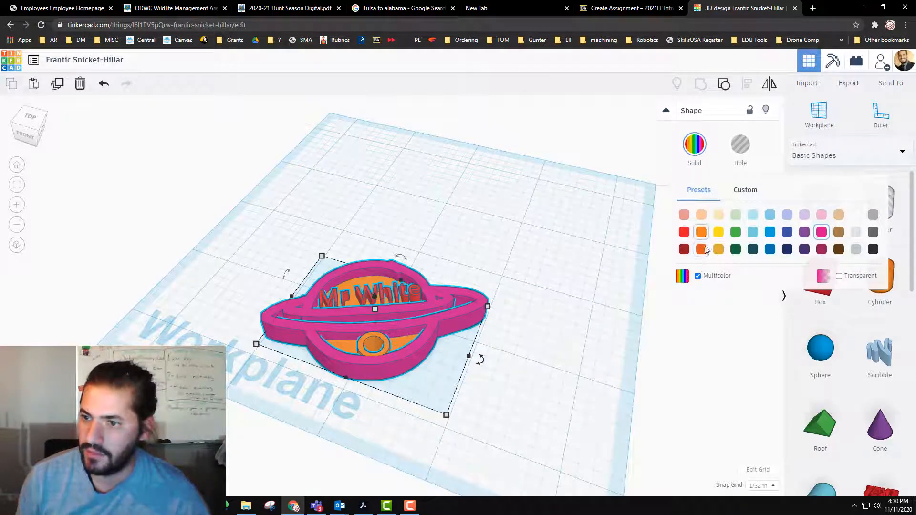
left_click(701, 232)
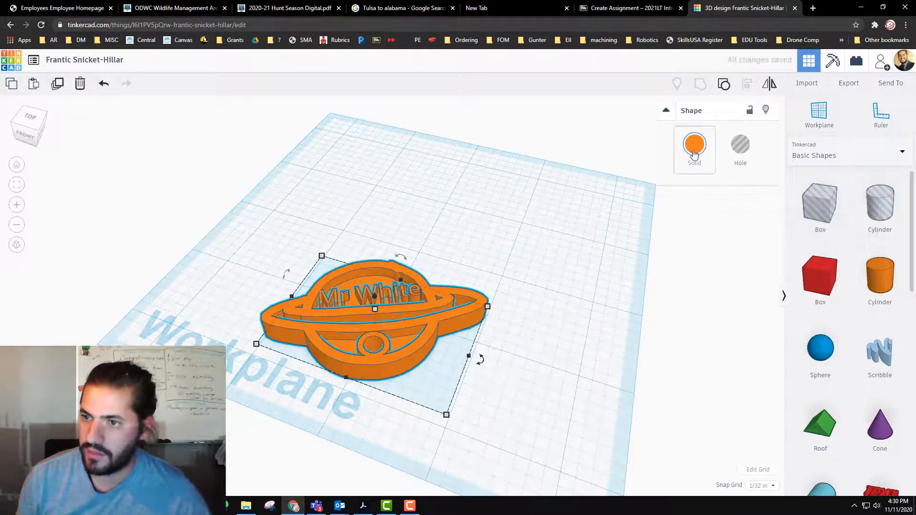
left_click(694, 144)
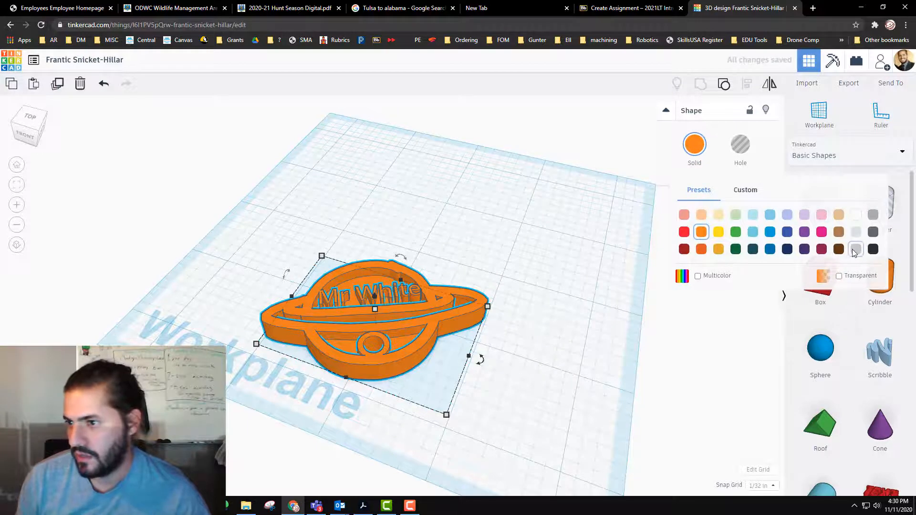
left_click(855, 249)
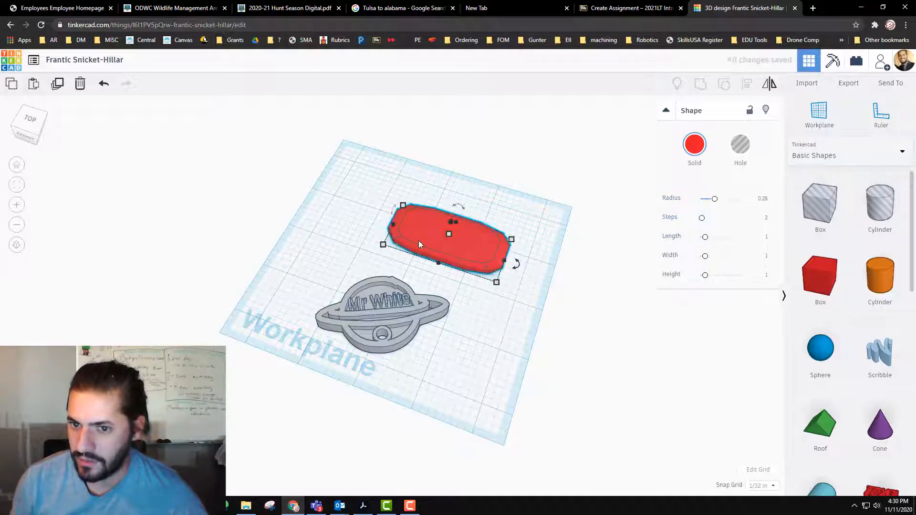
Drop a cylinder onto the red rounded tag and turn it into a hole
left_click(511, 283)
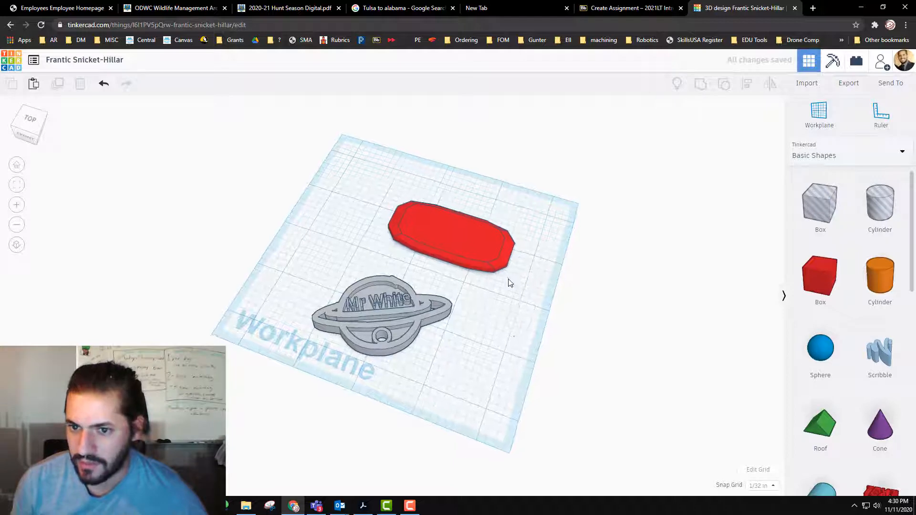
left_click(456, 234)
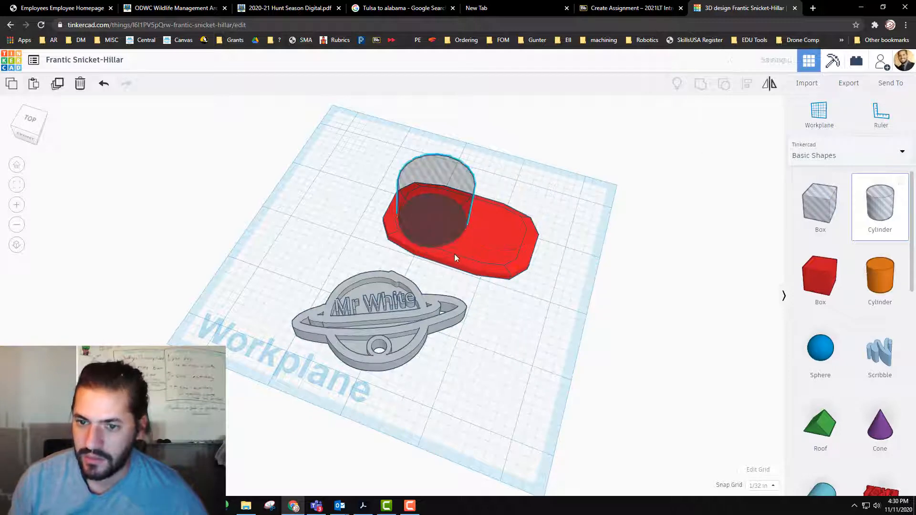
left_click(435, 198)
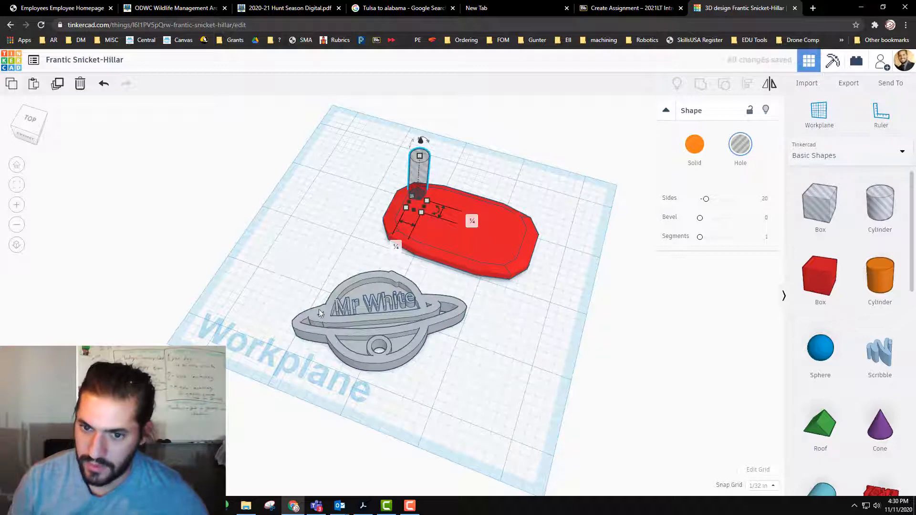
left_click(377, 316)
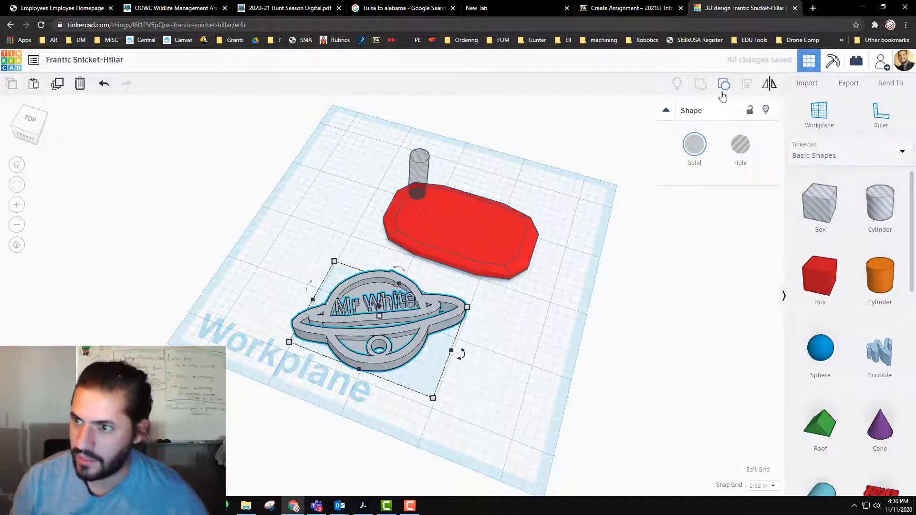
Ungroup the planet keychain and copy its Mr White text onto the red tag
left_click(723, 84)
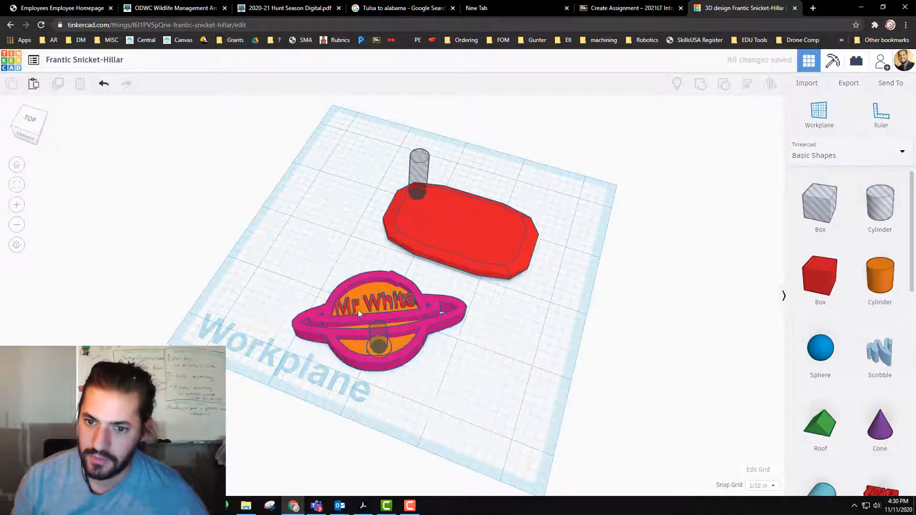
left_click(374, 301)
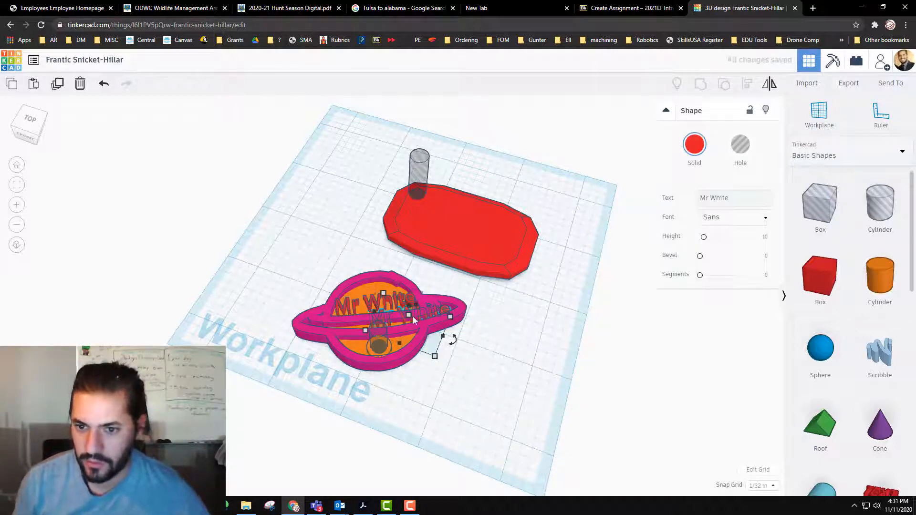
mouse_move(444, 313)
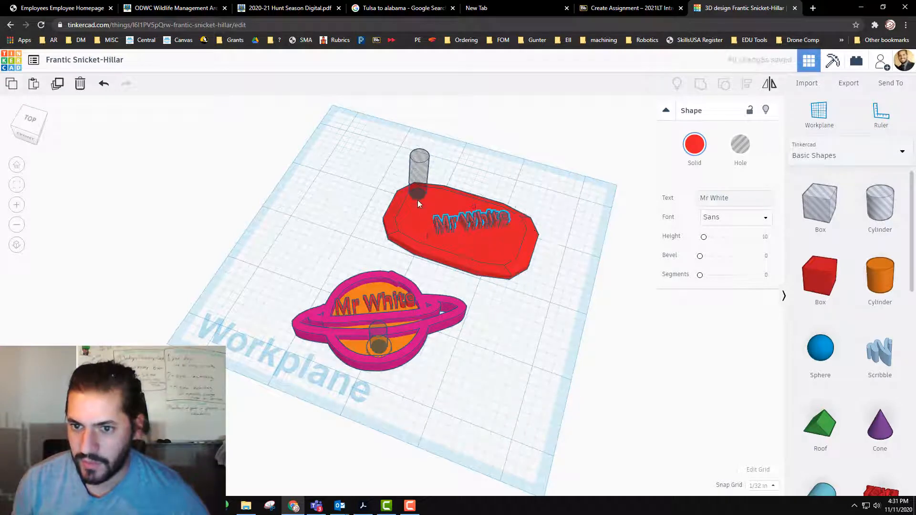
left_click(419, 173)
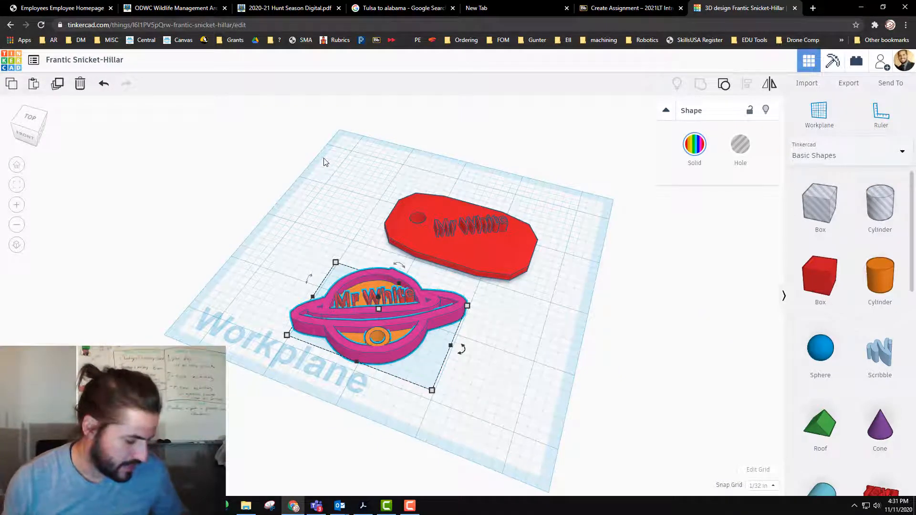
mouse_move(359, 248)
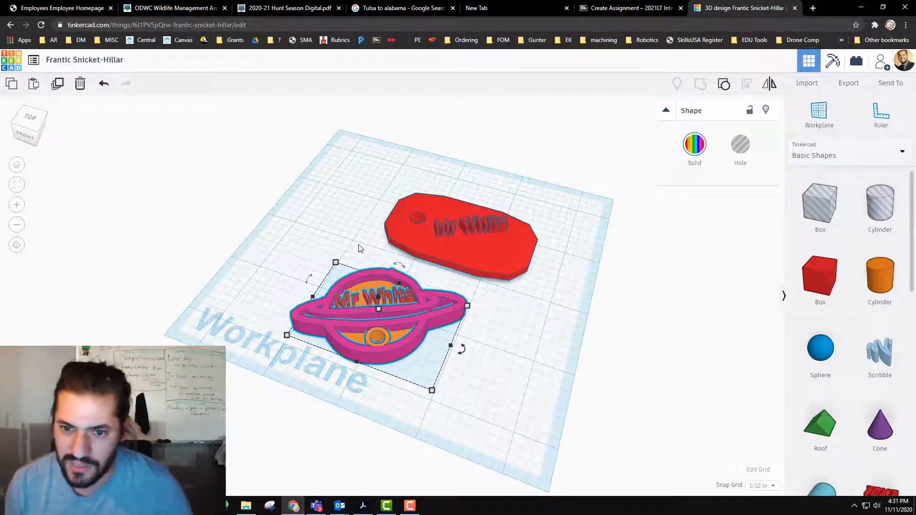
mouse_move(290, 228)
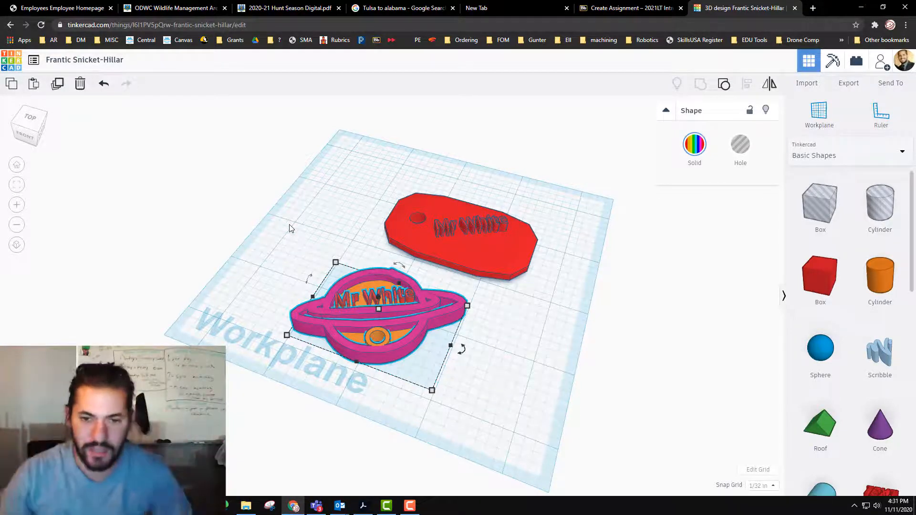
mouse_move(397, 367)
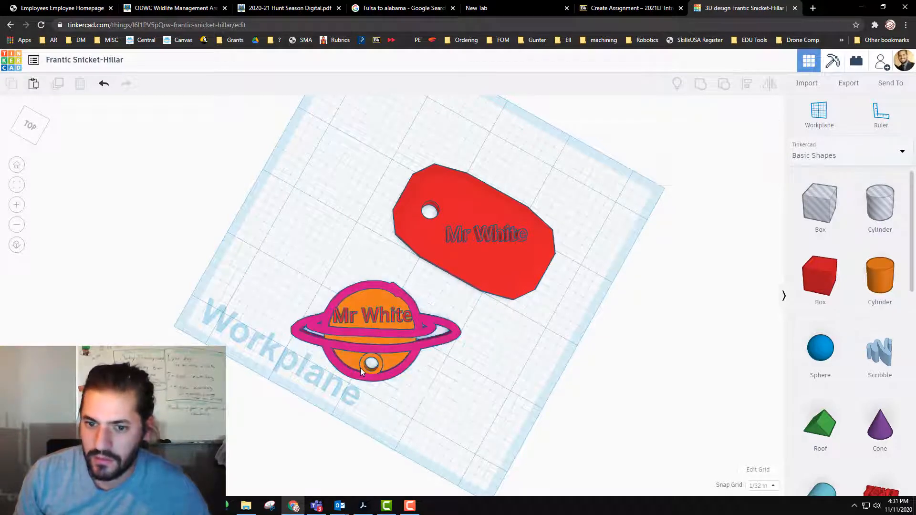
Move the planet's hole and ring to the left tip of the ring, then select both keychains
left_click(372, 361)
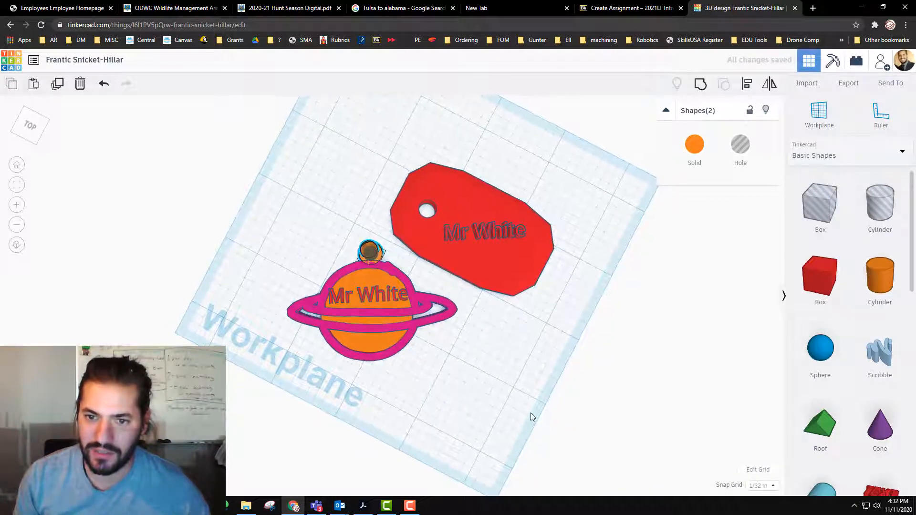
left_click(370, 251)
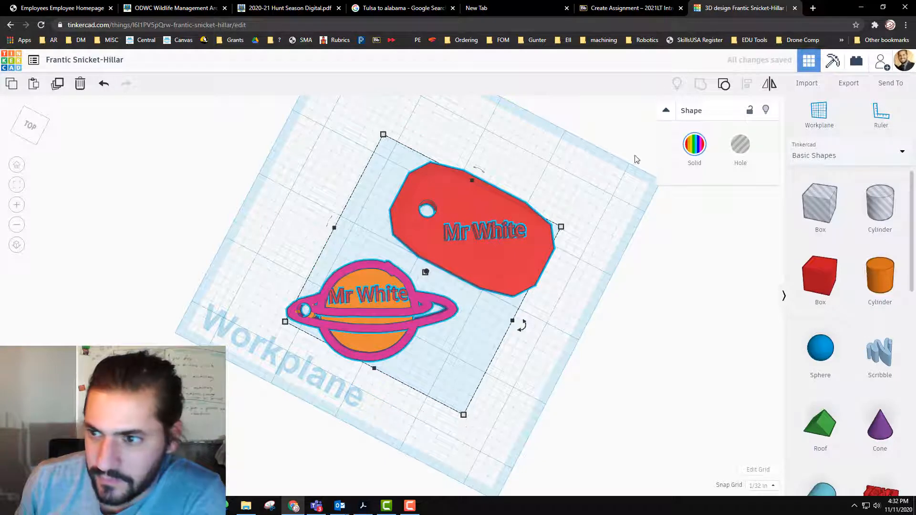
left_click(694, 144)
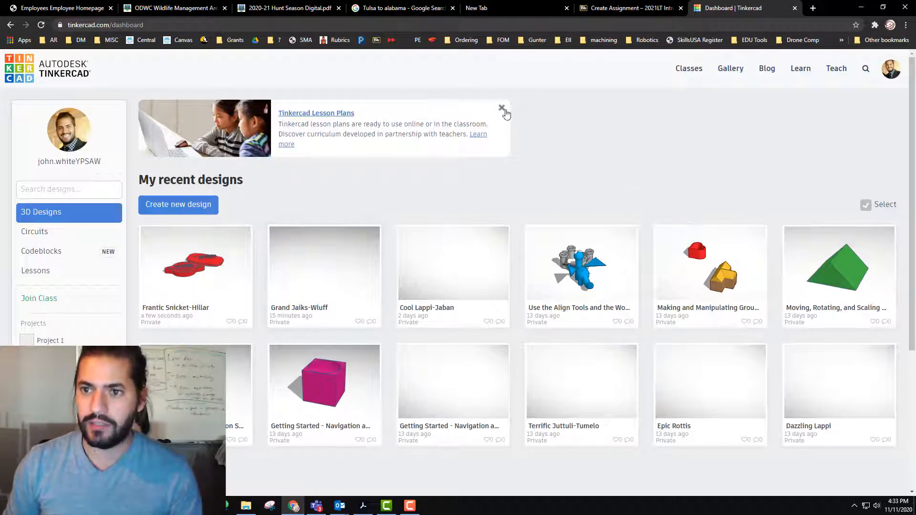
Dismiss the Lesson Plans announcement on the Tinkercad dashboard
left_click(501, 108)
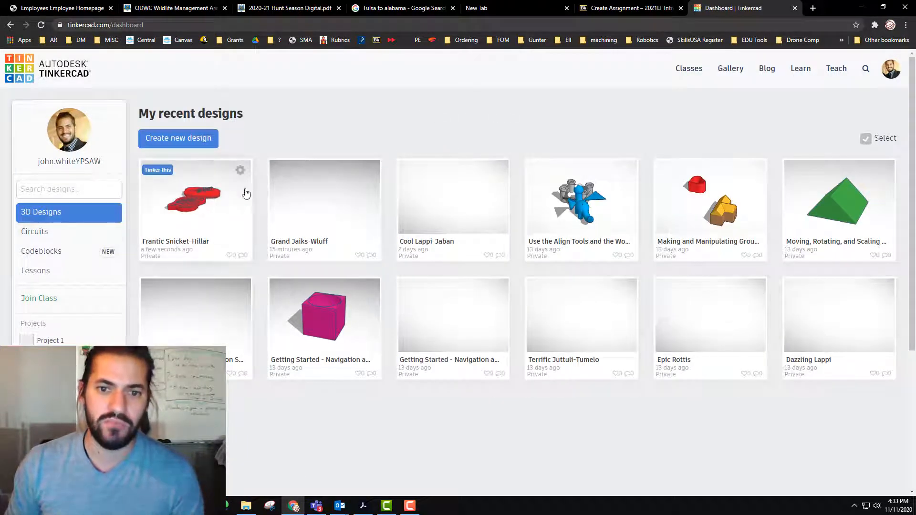
mouse_move(314, 153)
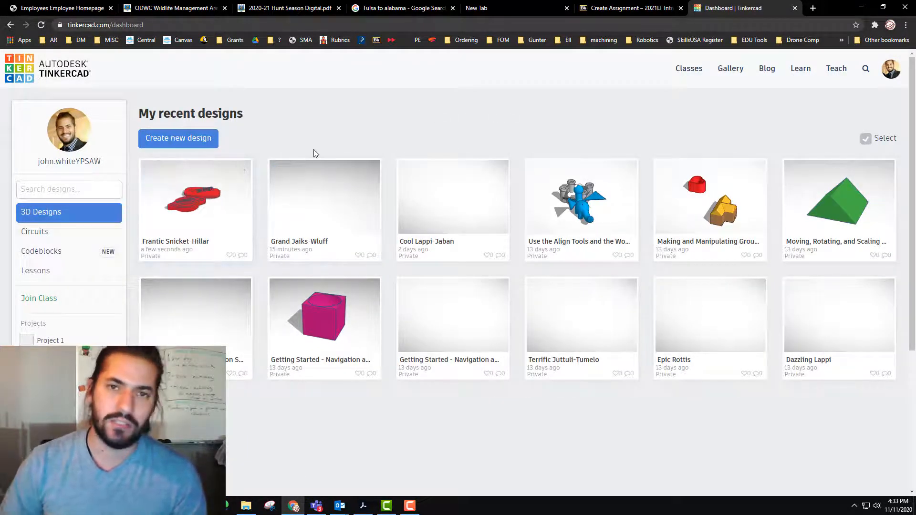